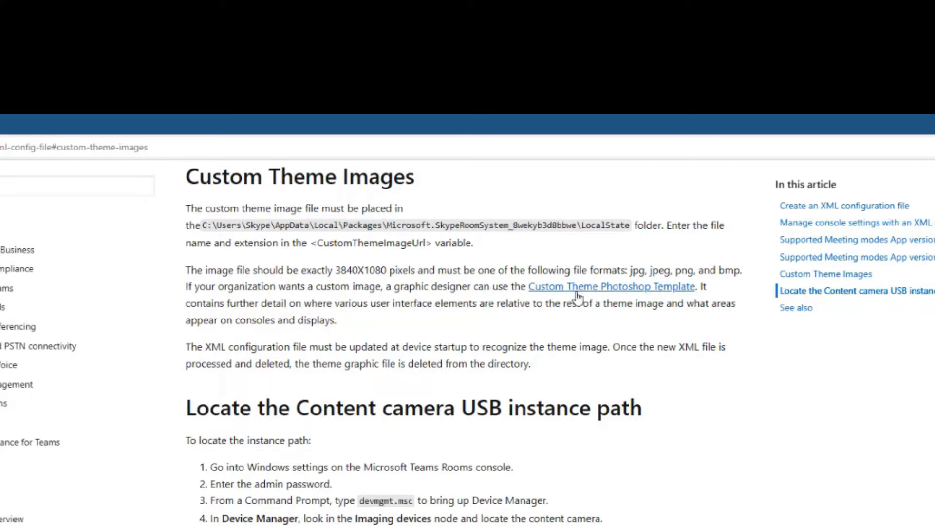
{"action": "mouse_move", "coordinate": [658, 297]}
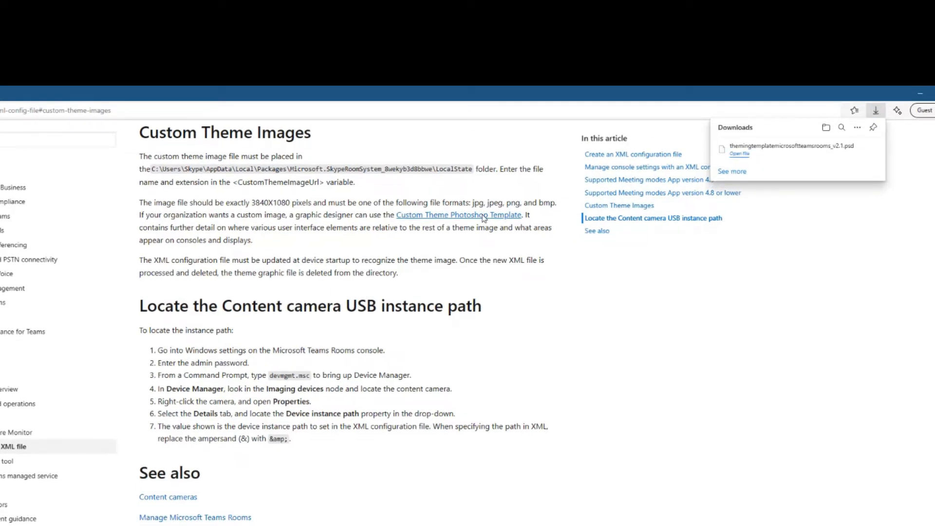
Reveal themingtemplatemicrosoftteamsrooms_v2.1.psd in the Downloads folder and select it
{"action": "left_click", "coordinate": [825, 127]}
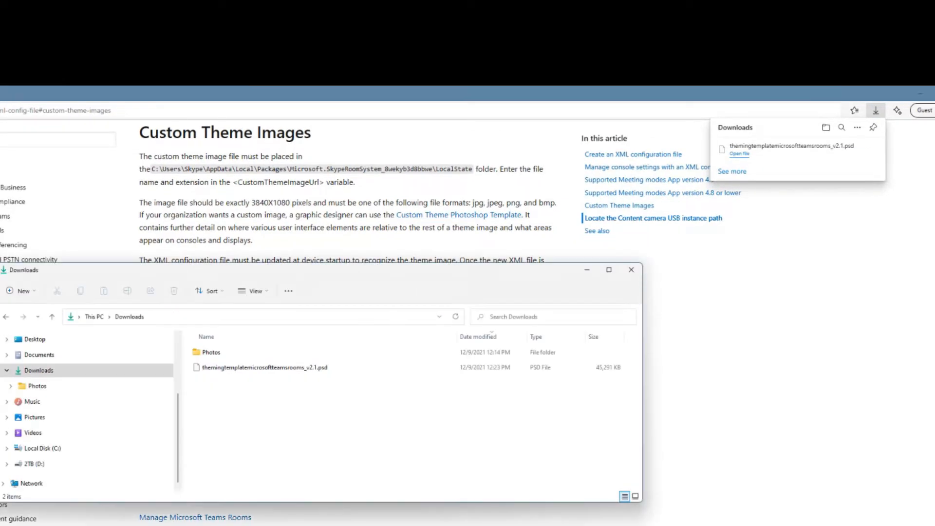
{"action": "left_click", "coordinate": [261, 367]}
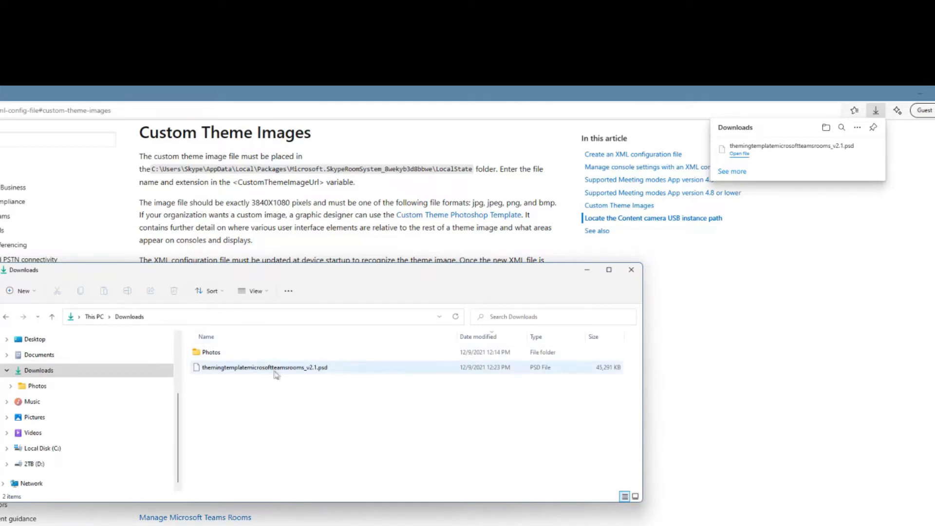
{"action": "mouse_move", "coordinate": [278, 373]}
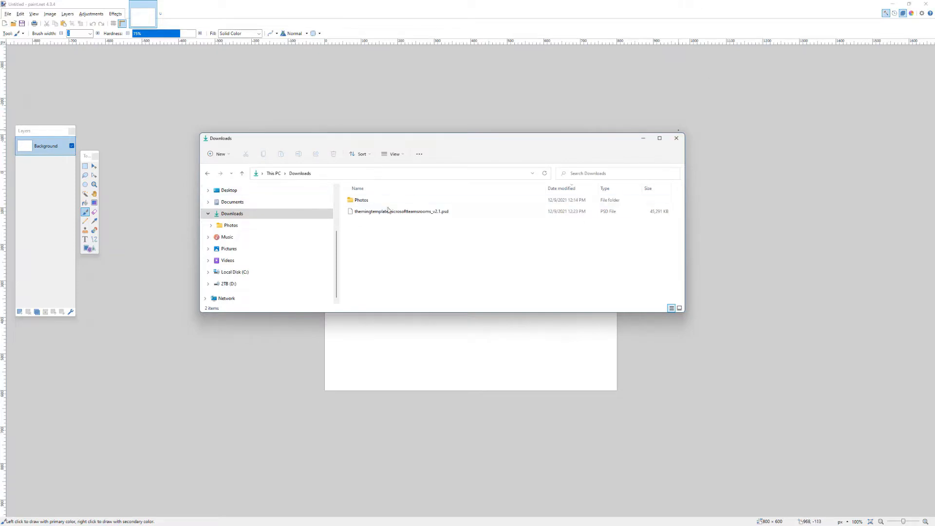
Load the PSD template into paint.net and move the Layers window off the artwork
{"action": "left_click", "coordinate": [676, 137]}
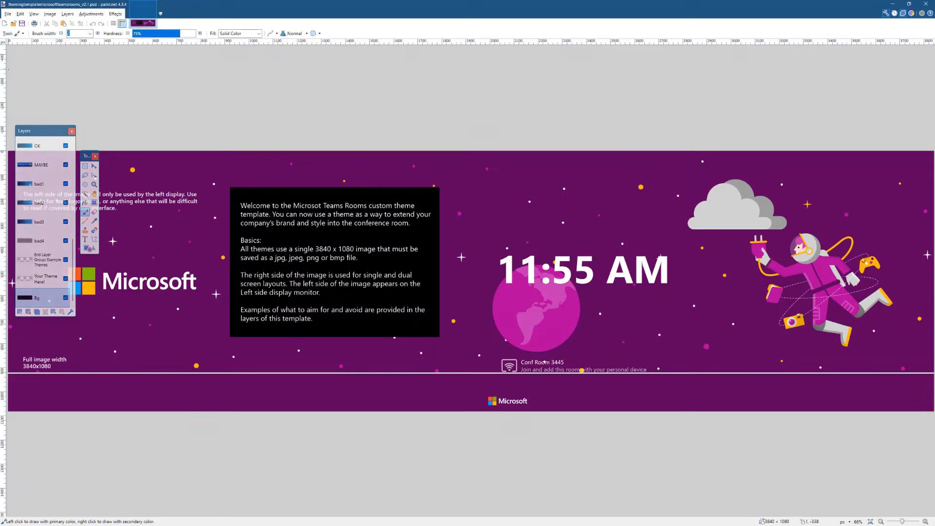
{"action": "left_click_drag", "start_coordinate": [45, 130], "coordinate": [195, 236]}
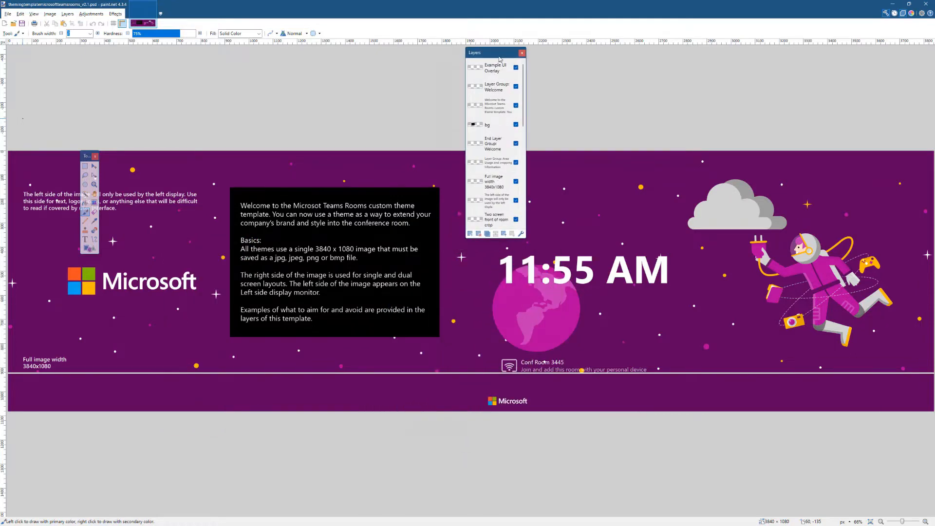
Toggle the example clock and room overlay layer to check it, leaving it shown
{"action": "left_click", "coordinate": [516, 68]}
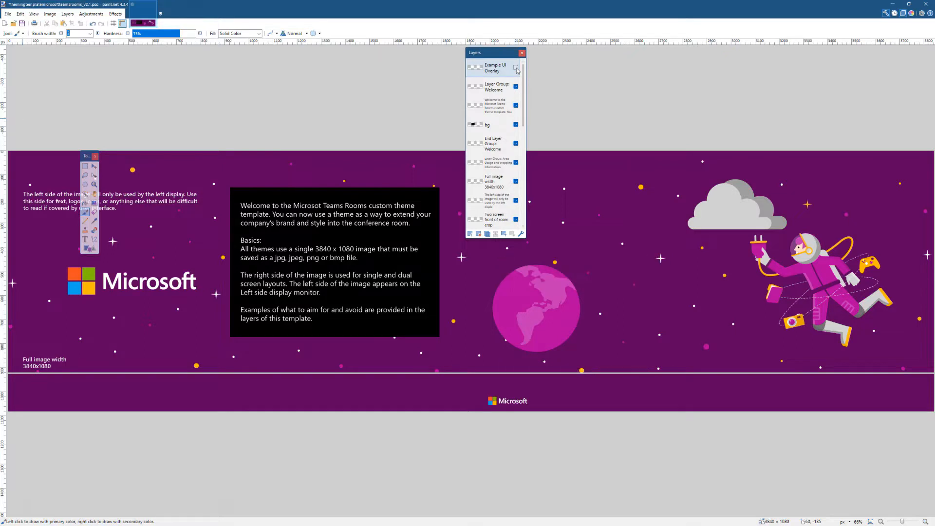
{"action": "left_click", "coordinate": [515, 65]}
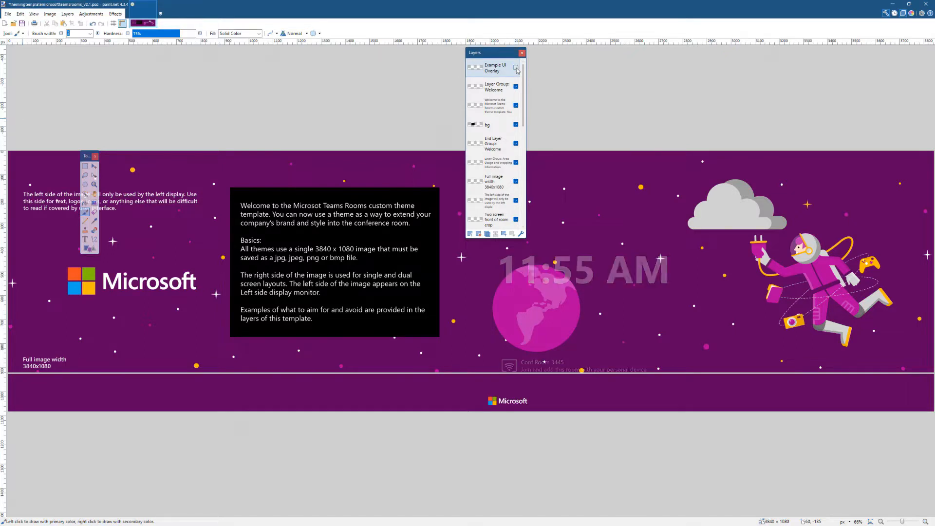
{"action": "left_click", "coordinate": [516, 67]}
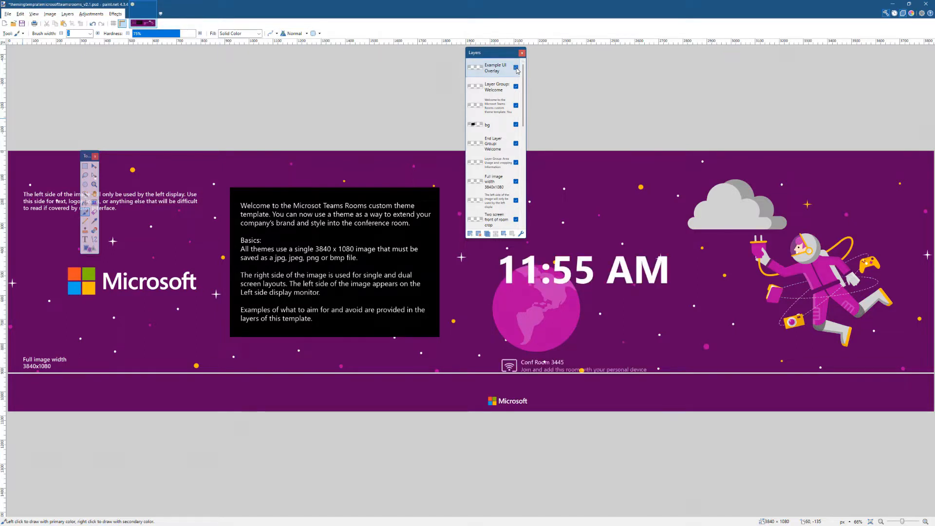
{"action": "left_click", "coordinate": [515, 67]}
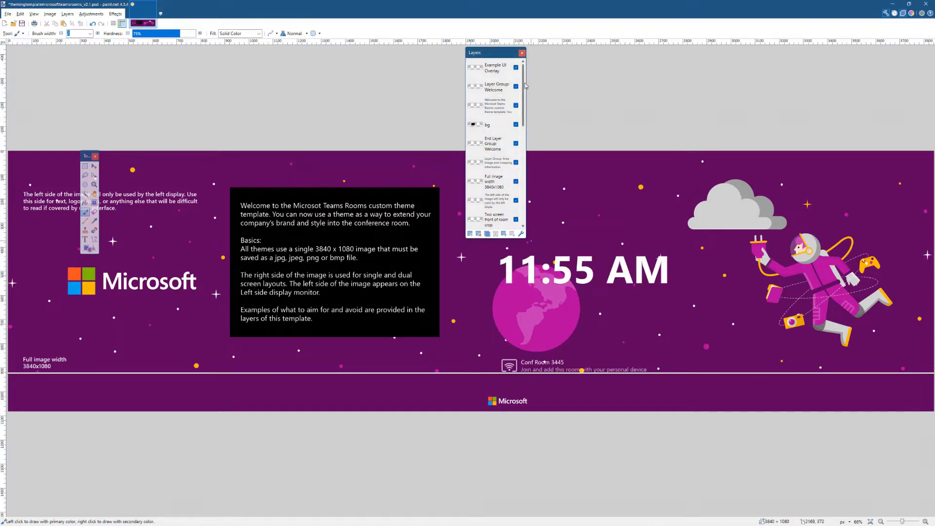
{"action": "left_click", "coordinate": [494, 87]}
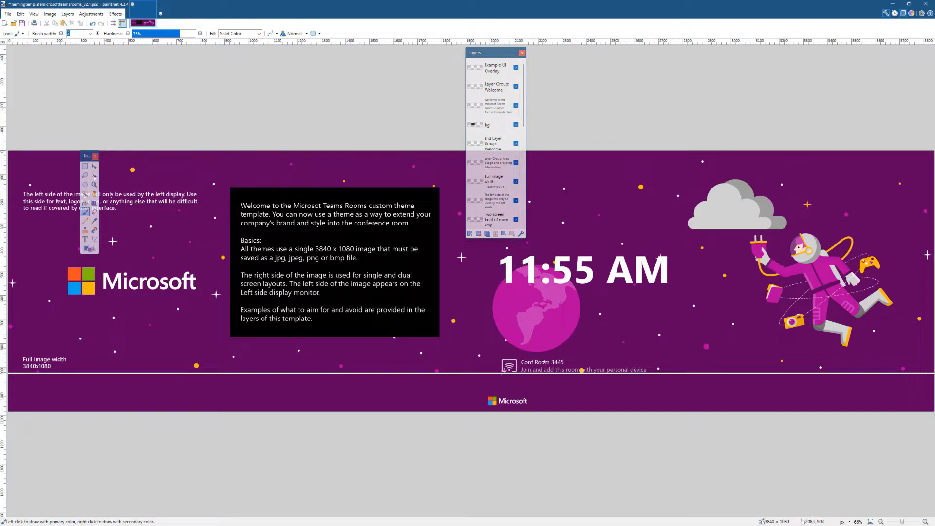
Hide the Welcome instructions group, its end marker and the layout guide text layers
{"action": "left_click", "coordinate": [494, 87]}
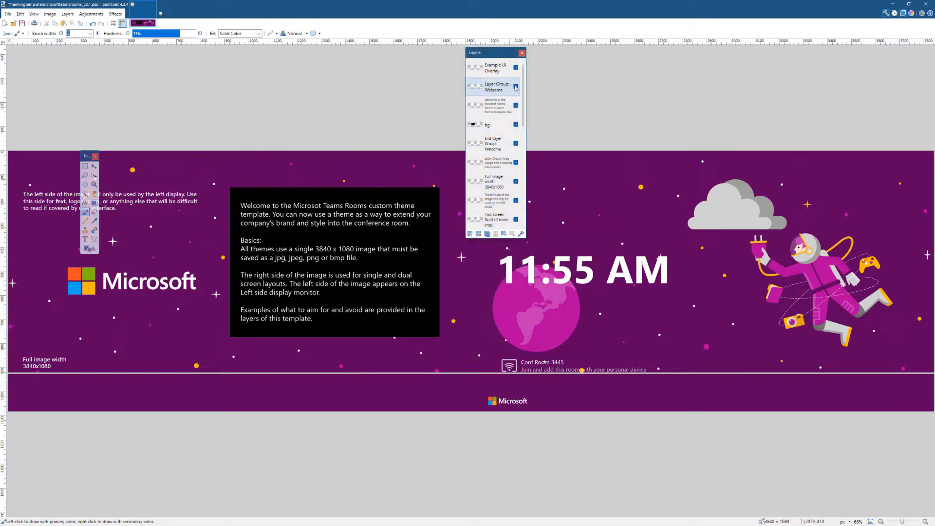
{"action": "left_click", "coordinate": [515, 86]}
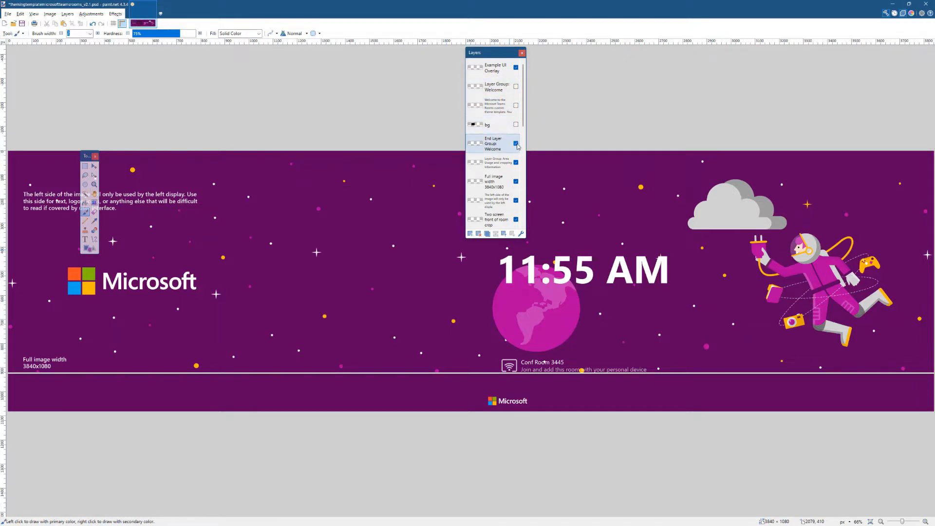
{"action": "left_click", "coordinate": [516, 143]}
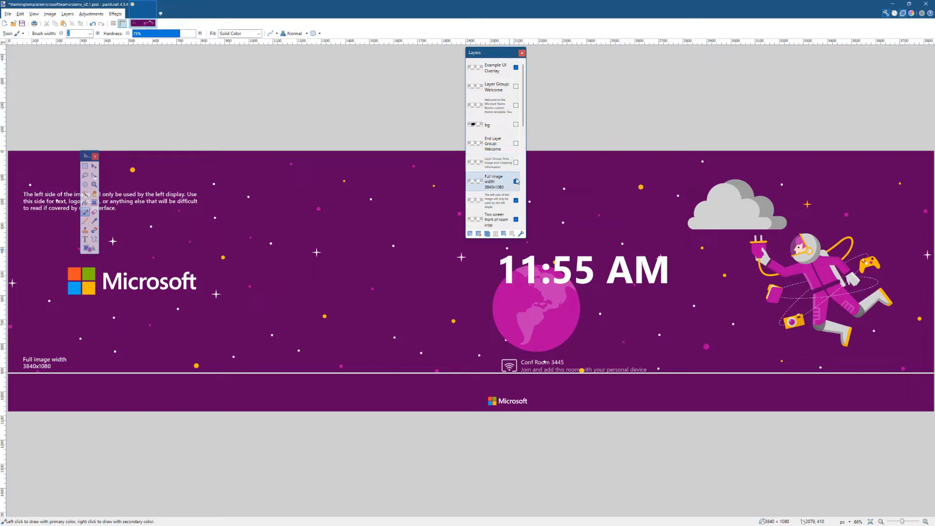
{"action": "left_click", "coordinate": [493, 182]}
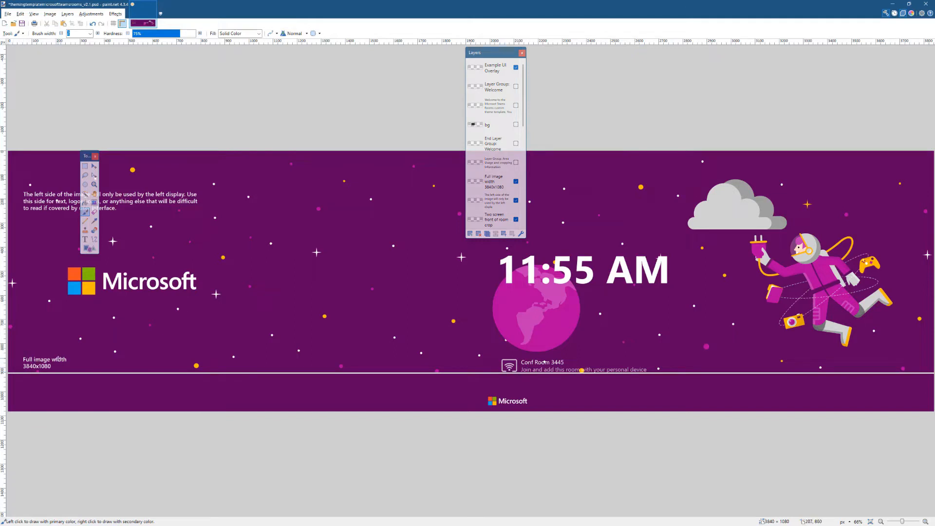
{"action": "left_click", "coordinate": [494, 182]}
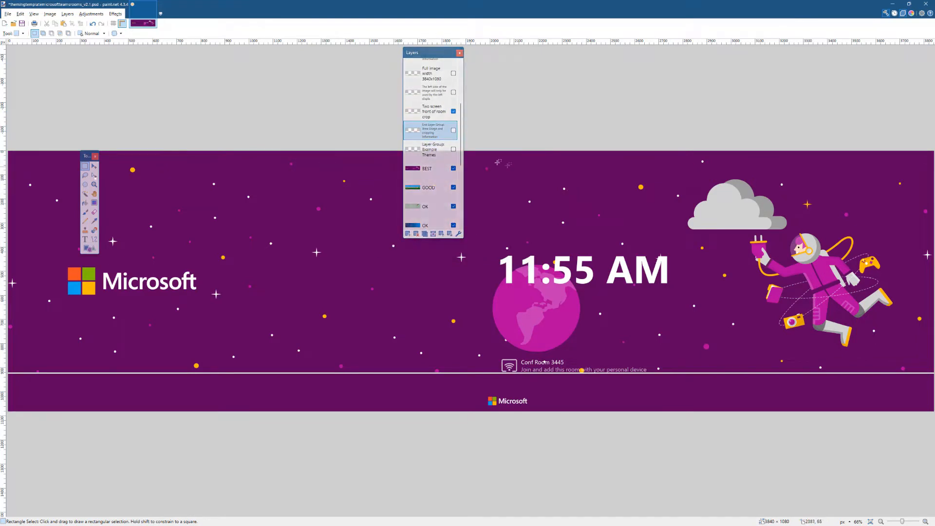
Hide the BEST example theme layer after briefly re-showing it
{"action": "left_click", "coordinate": [453, 168]}
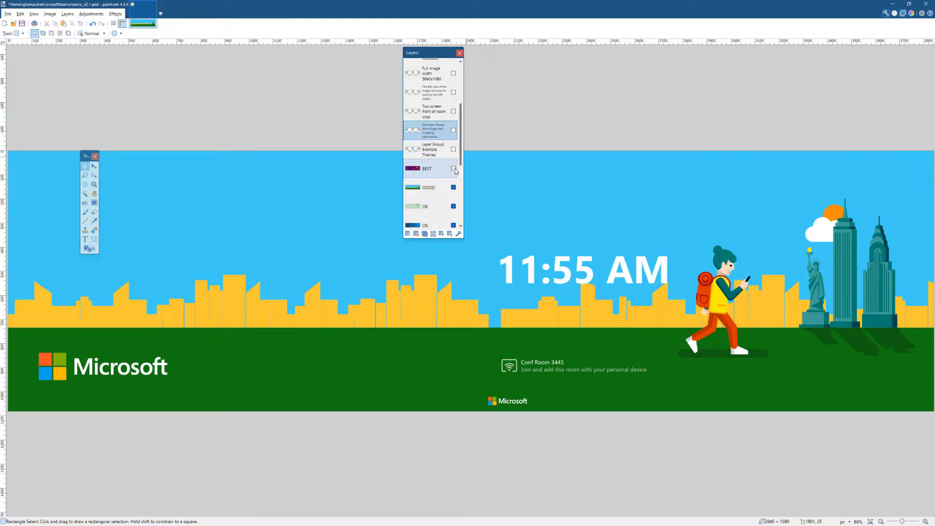
{"action": "left_click", "coordinate": [452, 168]}
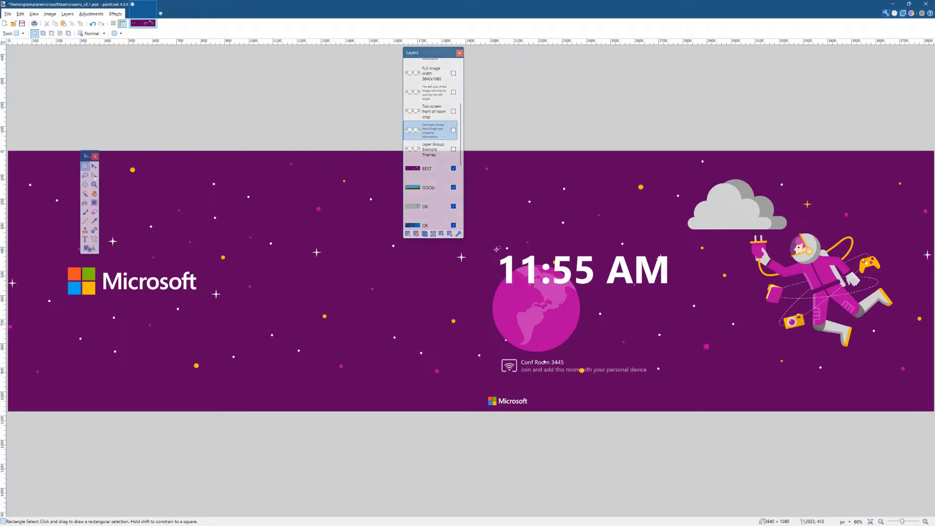
{"action": "mouse_move", "coordinate": [460, 246]}
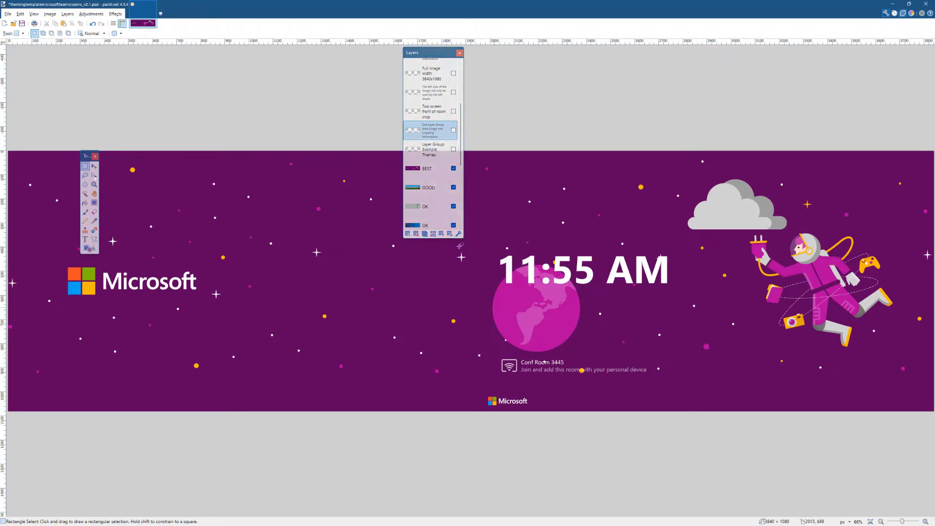
{"action": "left_click", "coordinate": [453, 169]}
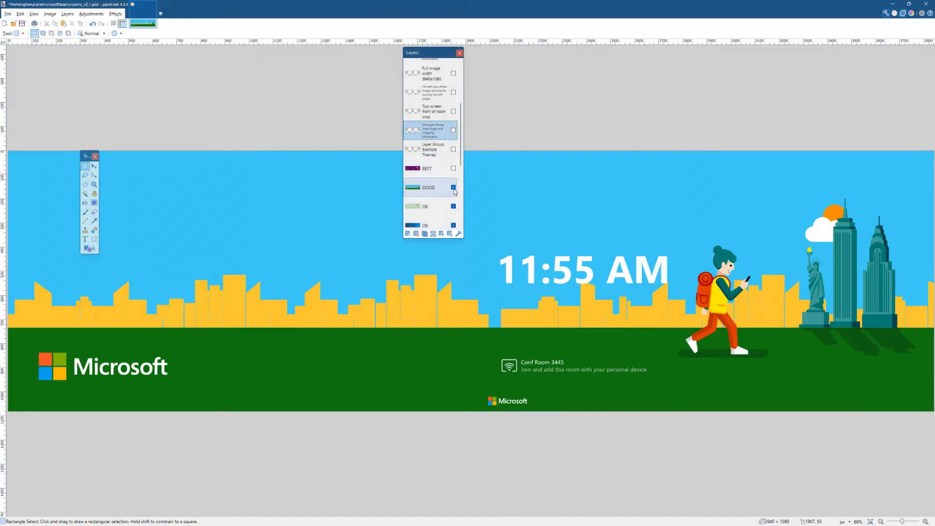
Hide the GOOD and OK example theme layers, revealing the blue placeholder theme
{"action": "left_click", "coordinate": [453, 187]}
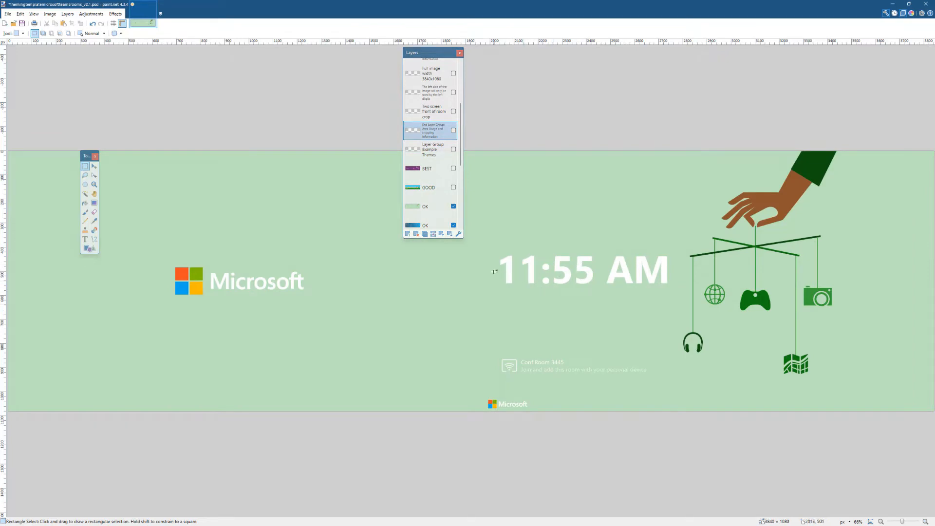
{"action": "left_click", "coordinate": [452, 207]}
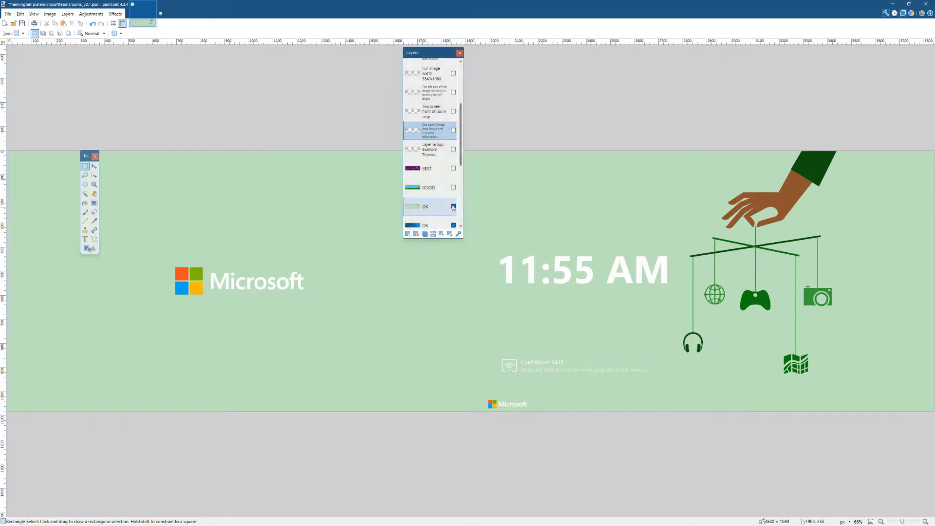
{"action": "left_click", "coordinate": [453, 206]}
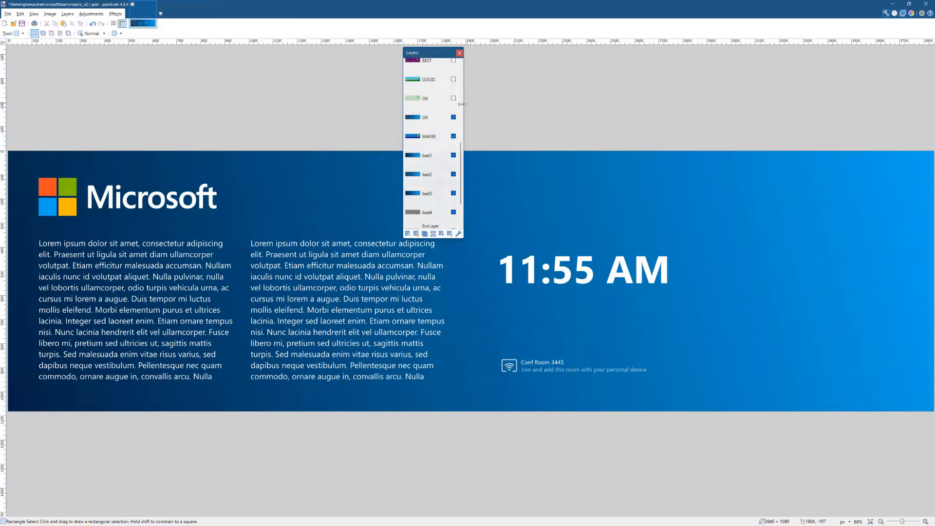
Hide the second OK and the MAYBE example theme layers
{"action": "left_click", "coordinate": [453, 116]}
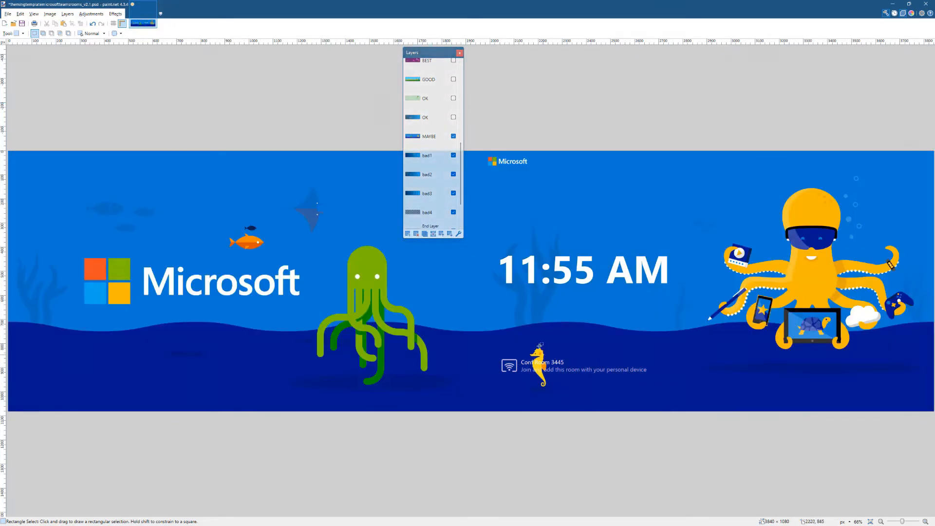
{"action": "mouse_move", "coordinate": [497, 338]}
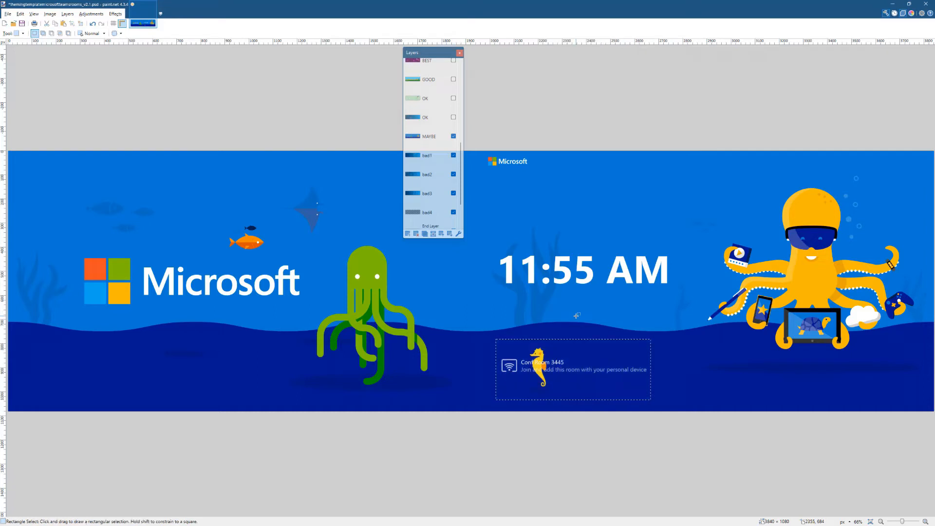
{"action": "left_click", "coordinate": [453, 136]}
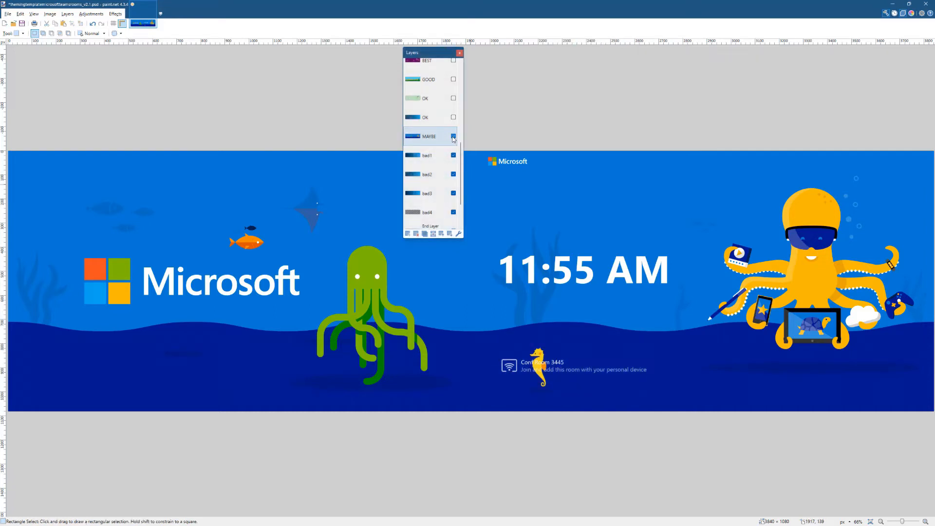
{"action": "left_click", "coordinate": [453, 136]}
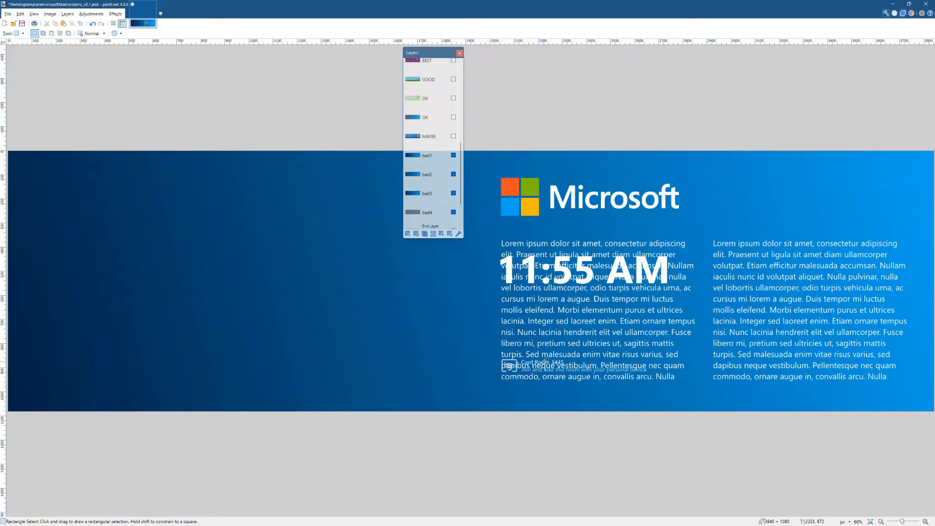
{"action": "left_click", "coordinate": [427, 155]}
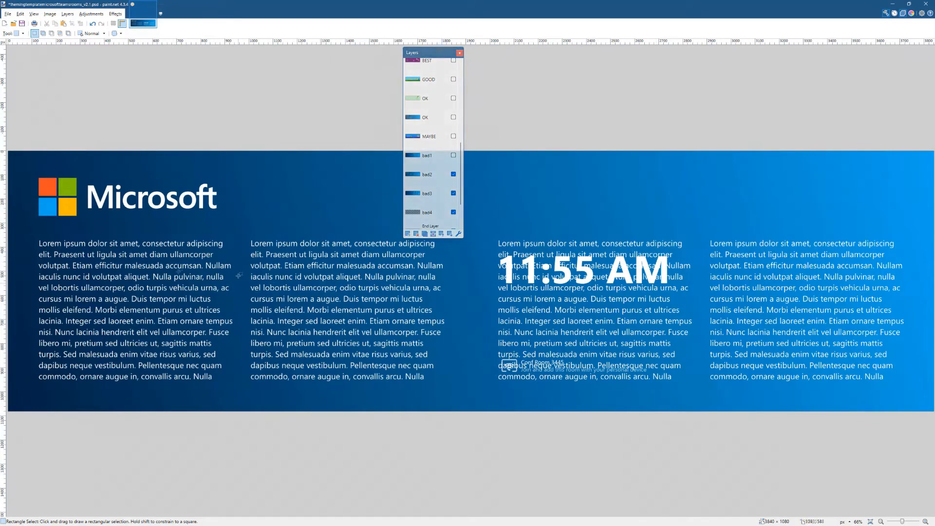
{"action": "mouse_move", "coordinate": [487, 171]}
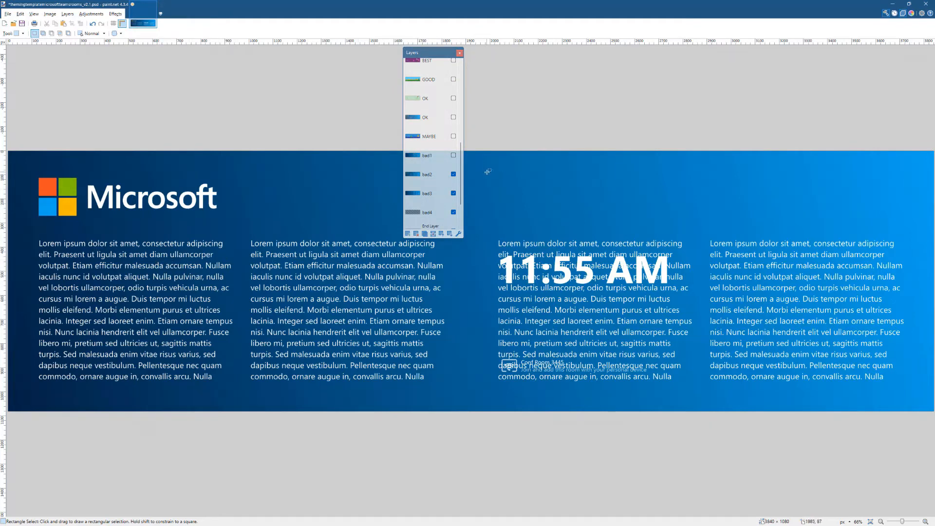
Hide the bad2 and bad3 example layers and scroll back up the layer list
{"action": "left_click", "coordinate": [453, 174]}
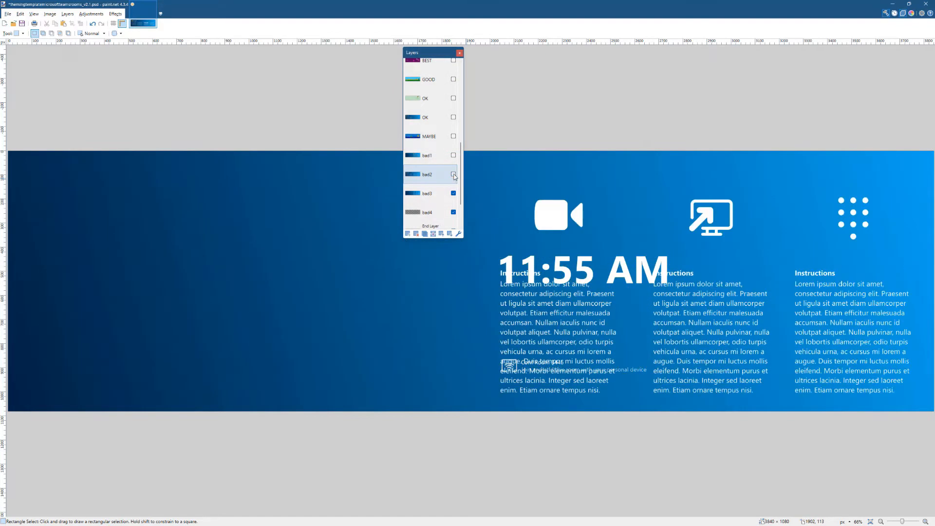
{"action": "left_click", "coordinate": [453, 175]}
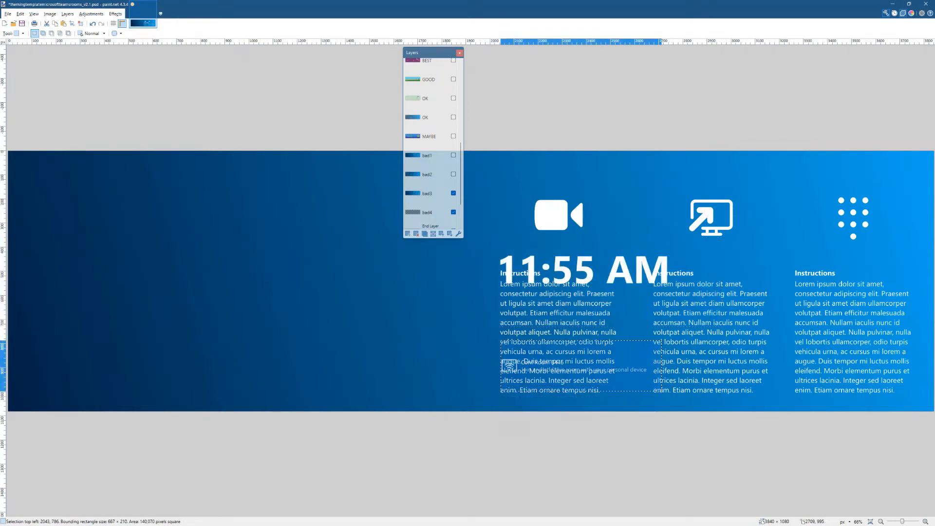
{"action": "left_click", "coordinate": [452, 193]}
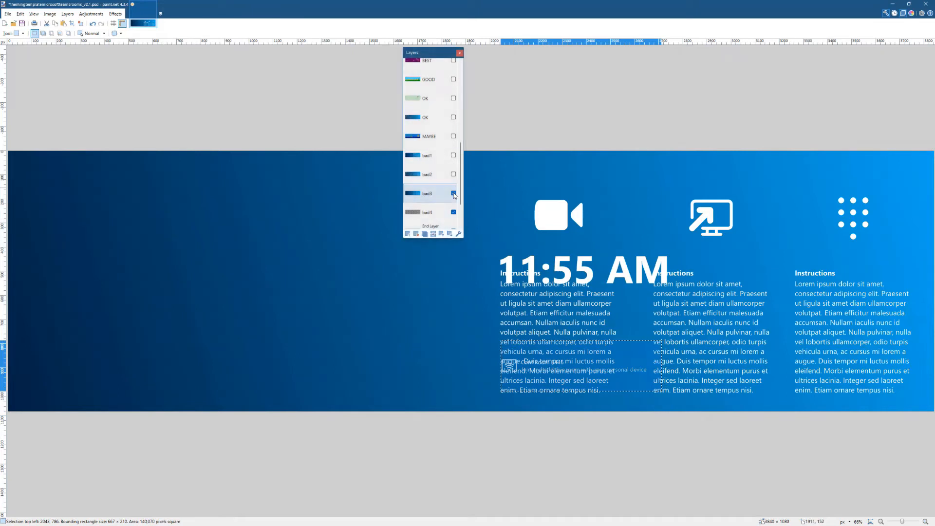
{"action": "left_click", "coordinate": [453, 193]}
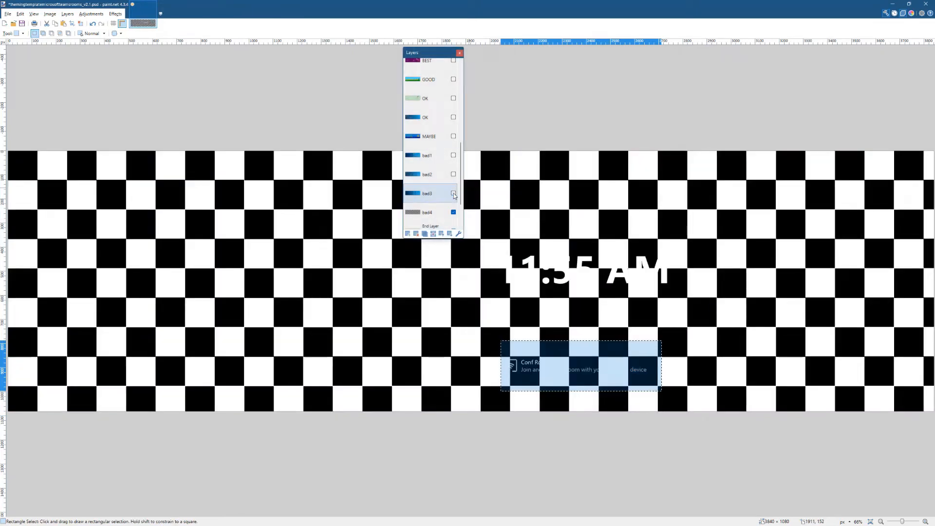
{"action": "scroll", "scroll_direction": "down", "scroll_amount": 3}
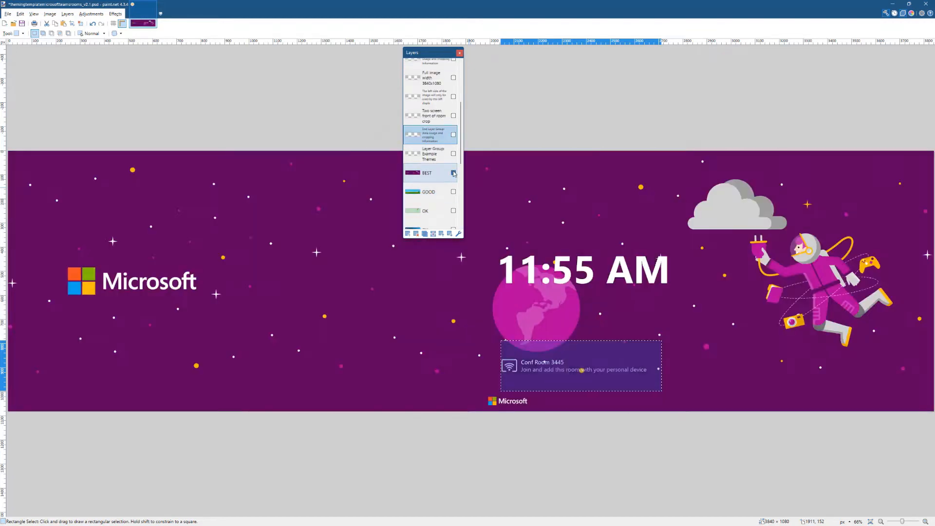
Make the BEST purple space theme layer visible and close the Layers window
{"action": "left_click", "coordinate": [453, 173]}
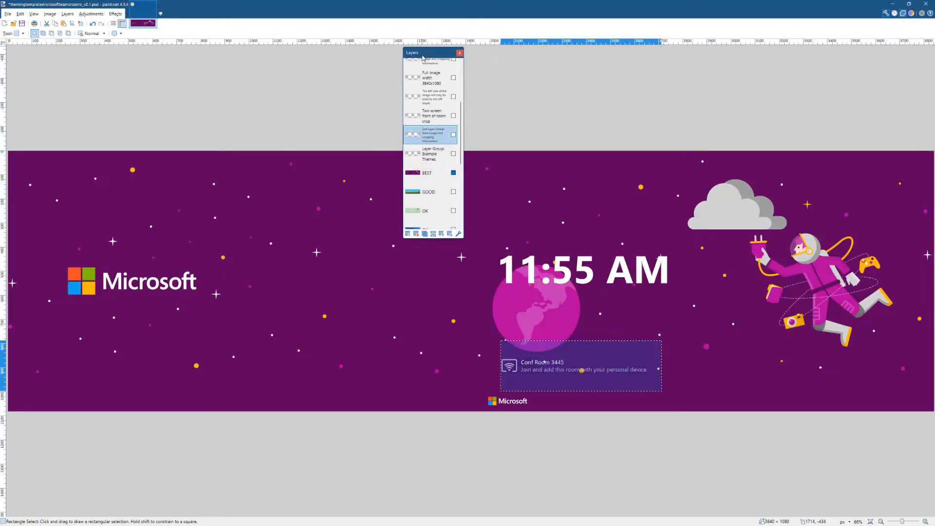
{"action": "left_click", "coordinate": [459, 52]}
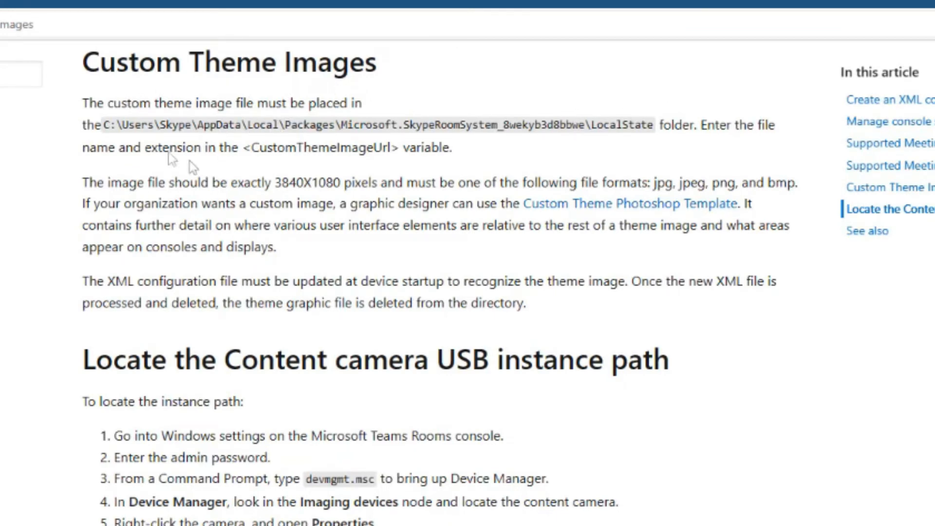
{"action": "mouse_move", "coordinate": [660, 182]}
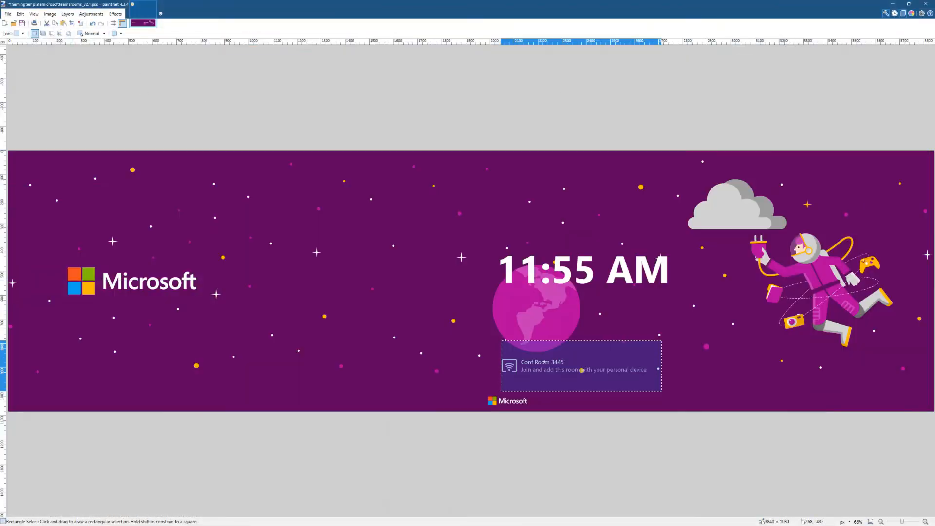
Save the image as a flattened PNG named Wallpaper in Downloads, accepting default PNG settings
{"action": "left_click", "coordinate": [8, 13]}
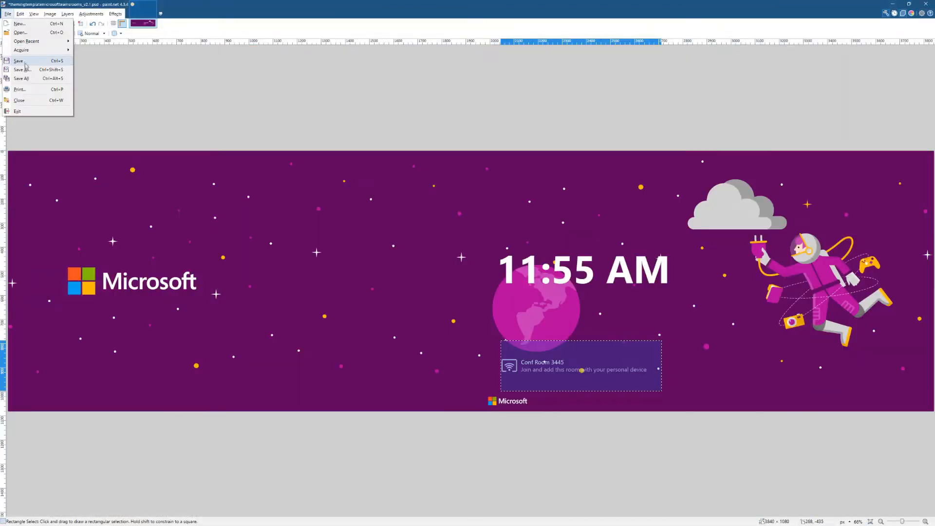
{"action": "left_click", "coordinate": [18, 60]}
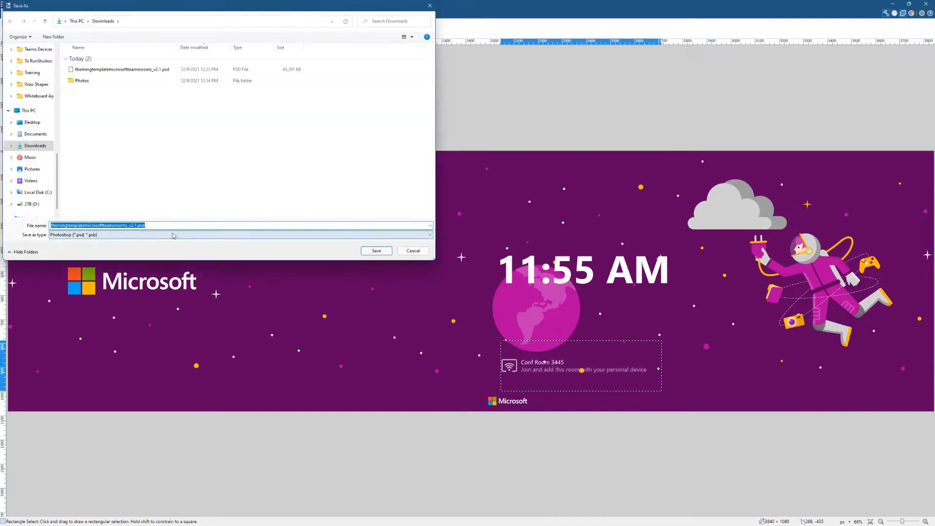
{"action": "left_click", "coordinate": [238, 234]}
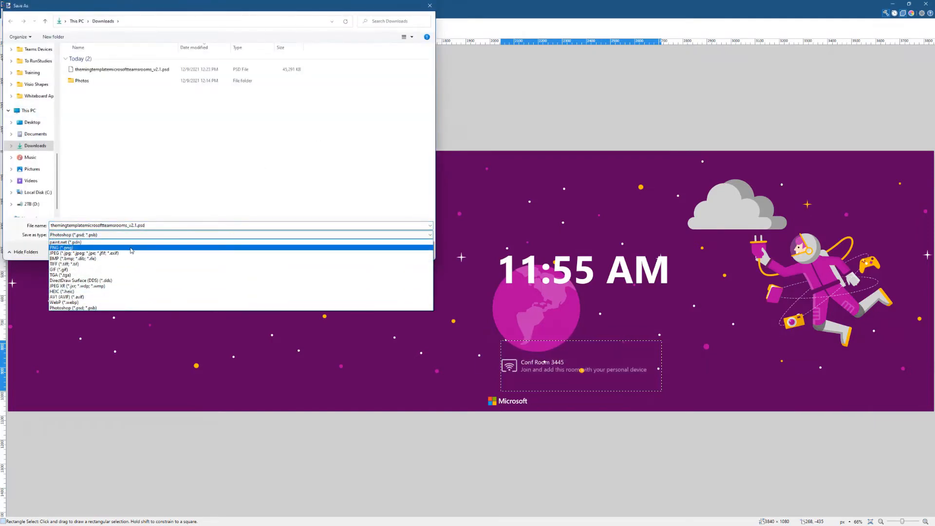
{"action": "left_click", "coordinate": [61, 248]}
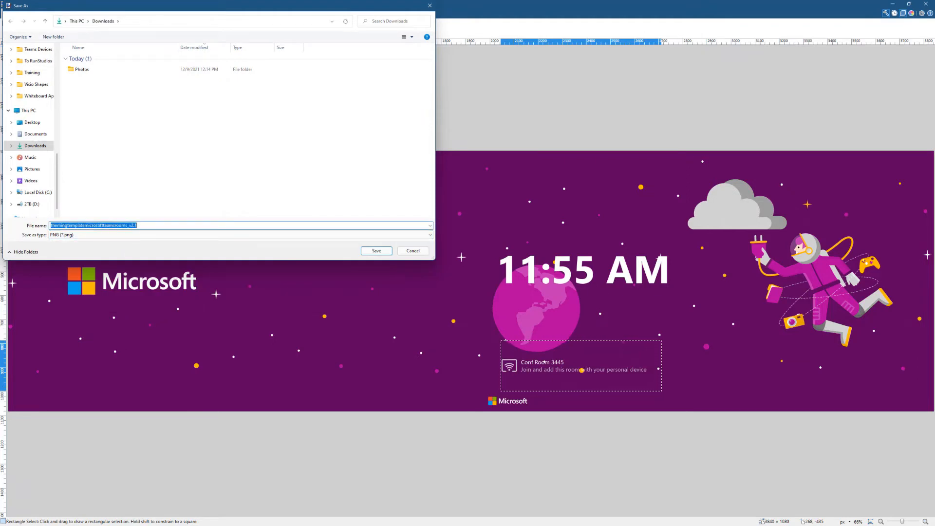
{"action": "type", "text": "Wallpaper"}
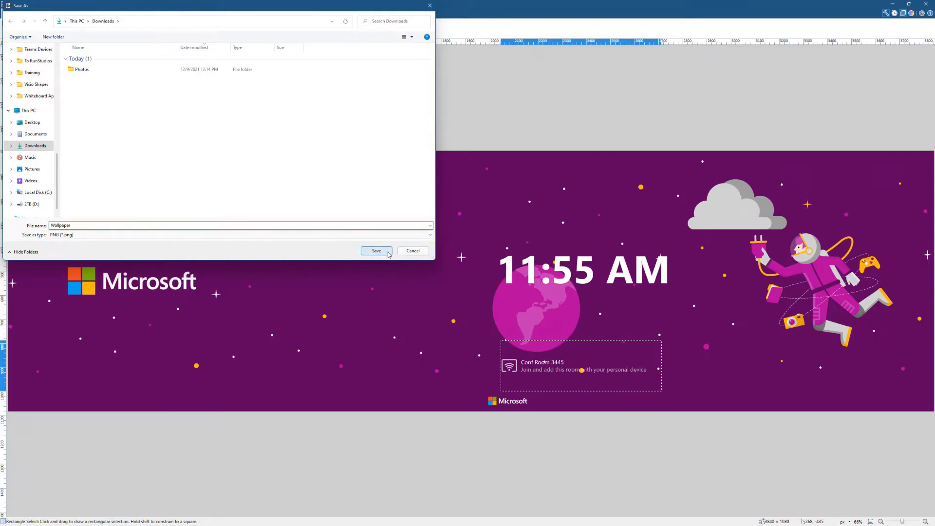
{"action": "left_click", "coordinate": [376, 250]}
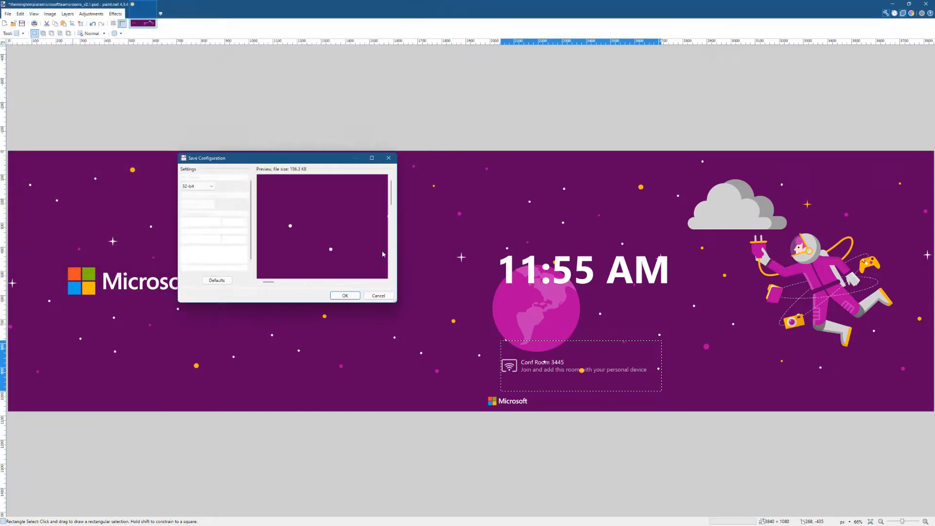
{"action": "left_click", "coordinate": [345, 296]}
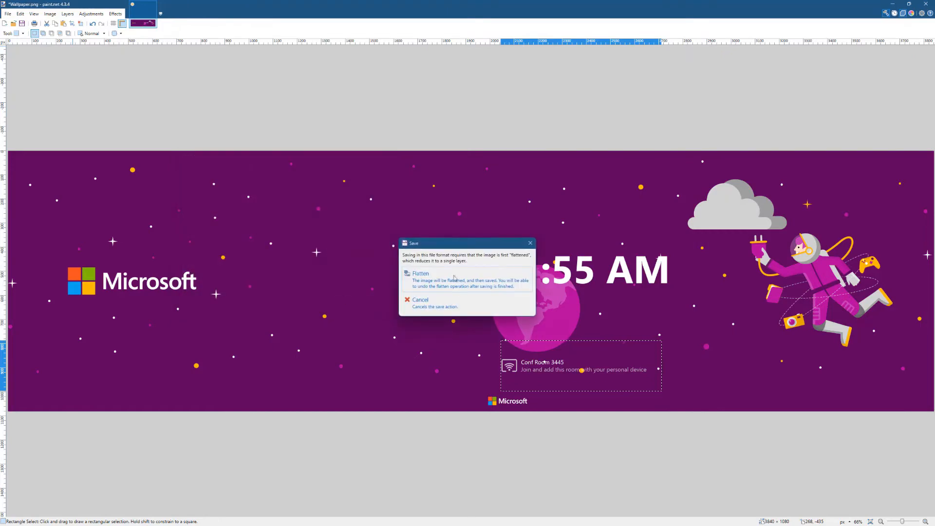
{"action": "left_click", "coordinate": [420, 273]}
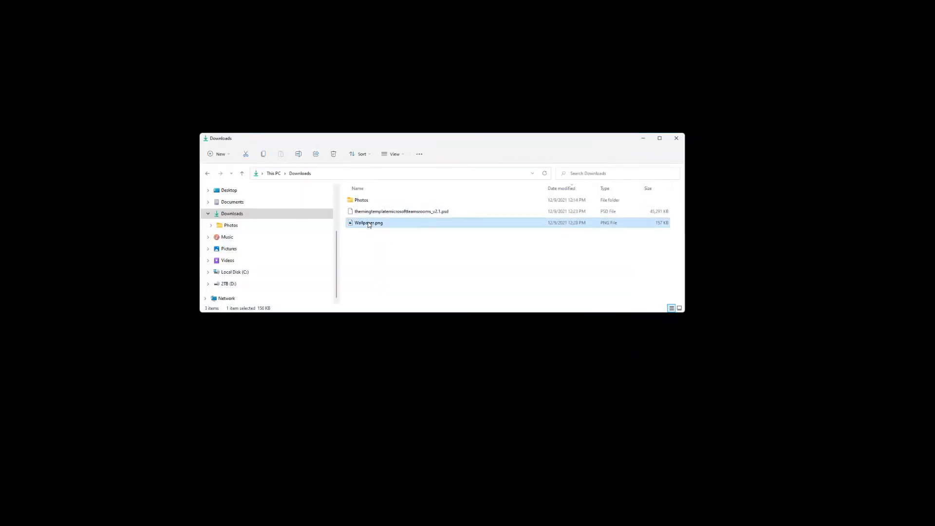
Preview Wallpaper.png in Photos to confirm the purple space theme, then close it
{"action": "double_click", "coordinate": [368, 222]}
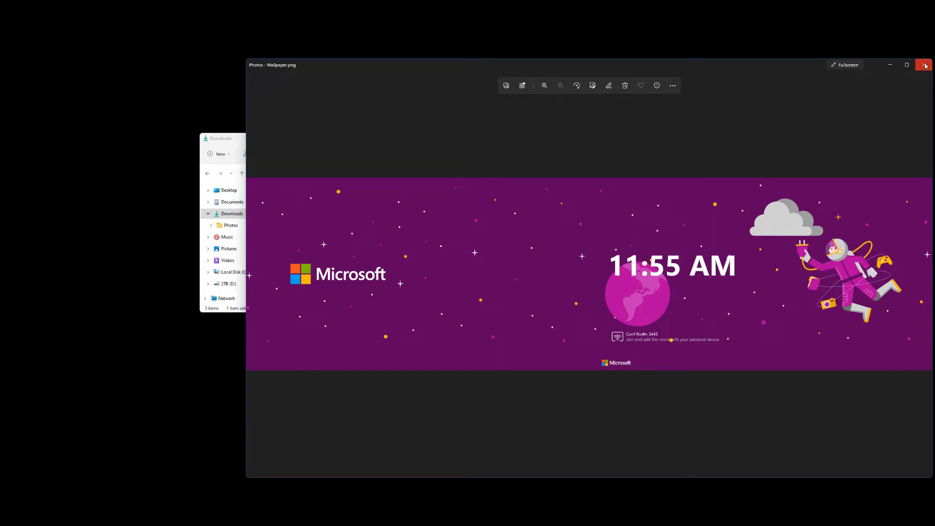
{"action": "left_click", "coordinate": [926, 66]}
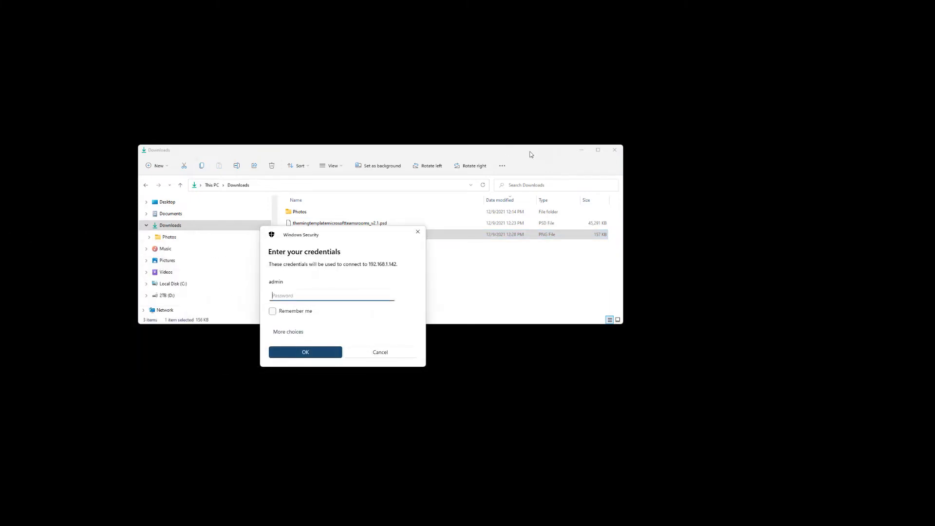
Submit the console credentials and sign in anyway, disconnecting the other user
{"action": "left_click", "coordinate": [305, 351]}
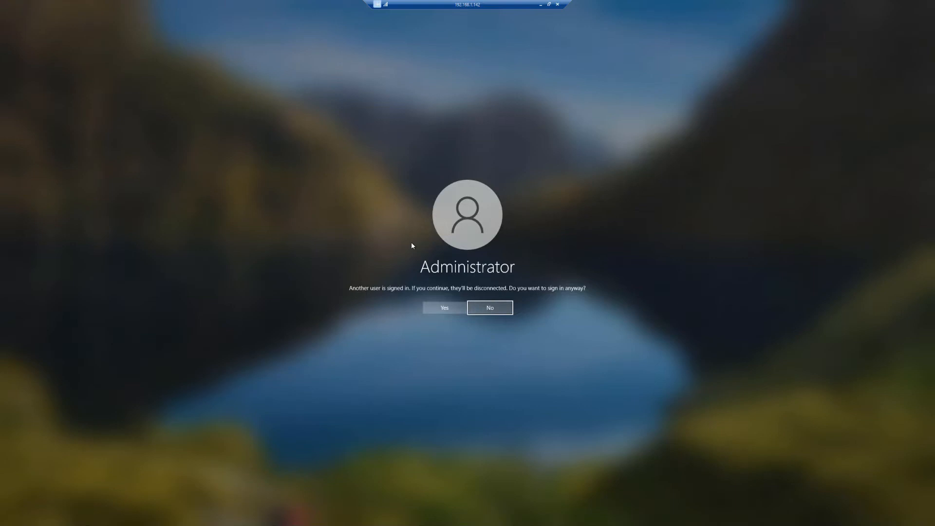
{"action": "mouse_move", "coordinate": [434, 243]}
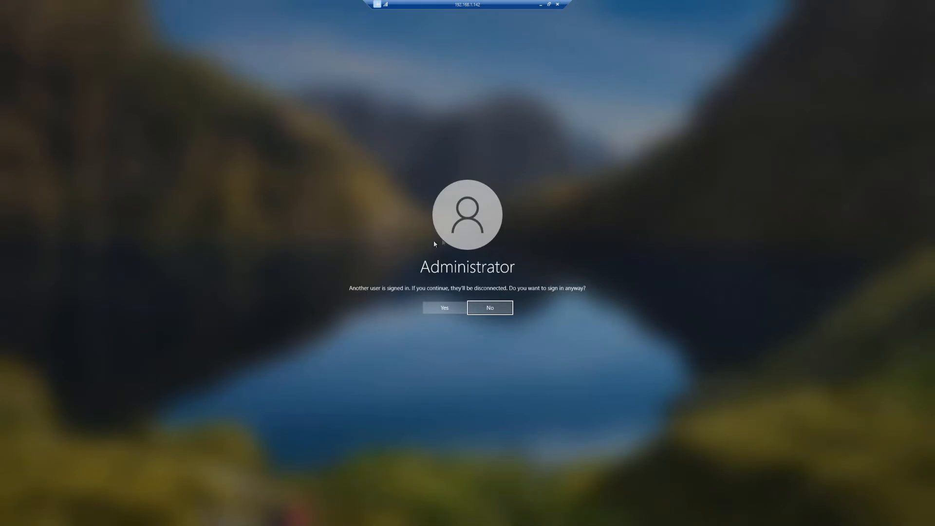
{"action": "left_click", "coordinate": [444, 307]}
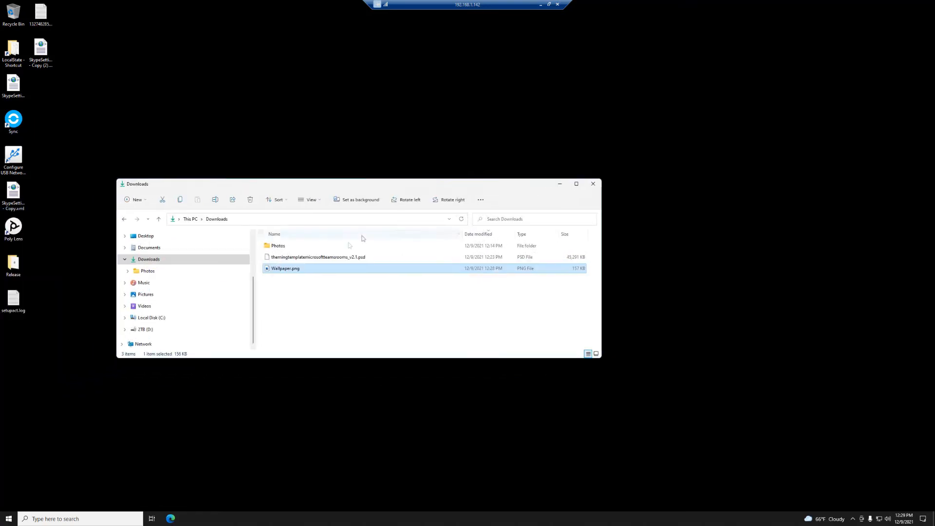
Copy Wallpaper.png from its context menu for transfer to the remote console
{"action": "right_click", "coordinate": [285, 268]}
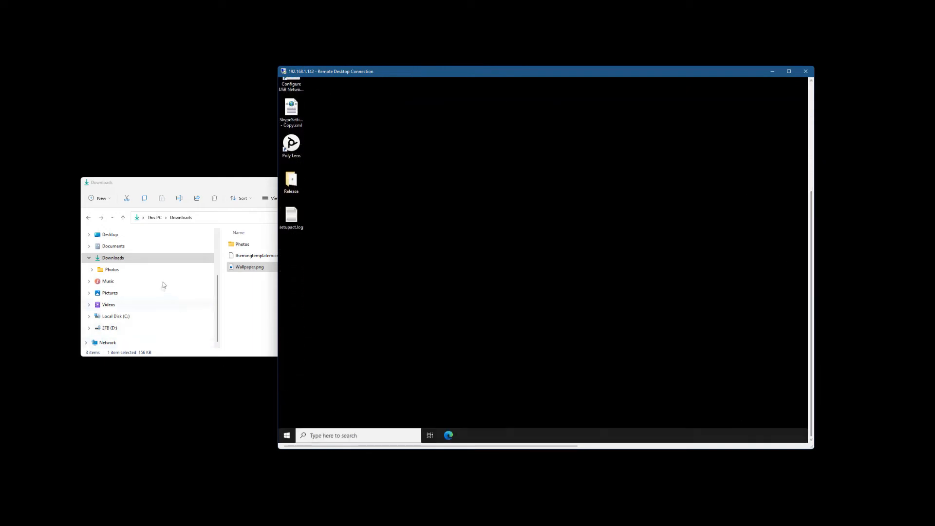
{"action": "right_click", "coordinate": [250, 267]}
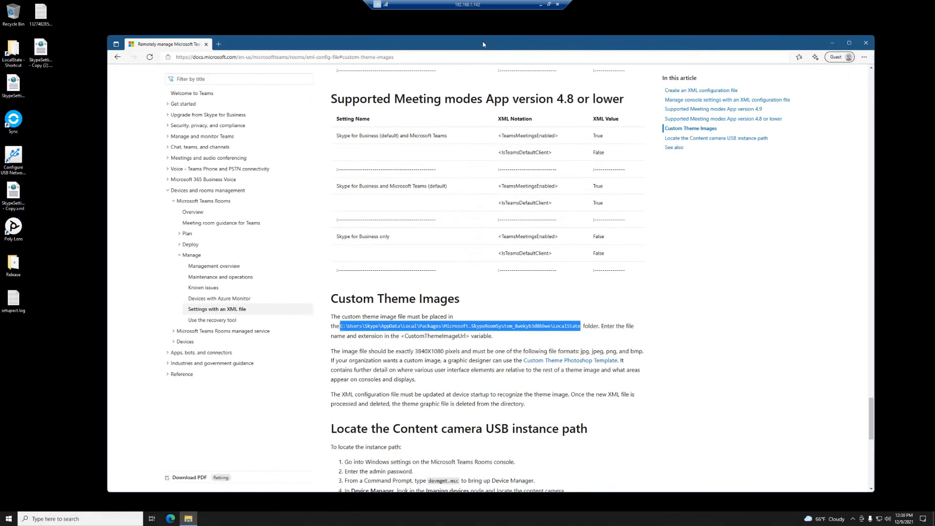
Jump back to the 'Create an XML configuration file' section of the docs article
{"action": "left_click", "coordinate": [849, 43]}
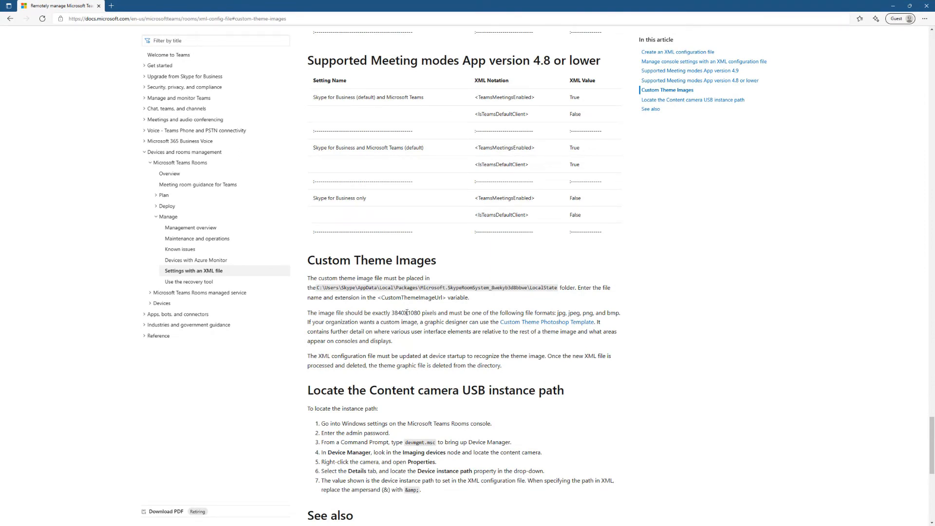
{"action": "scroll", "scroll_direction": "up", "scroll_amount": 3}
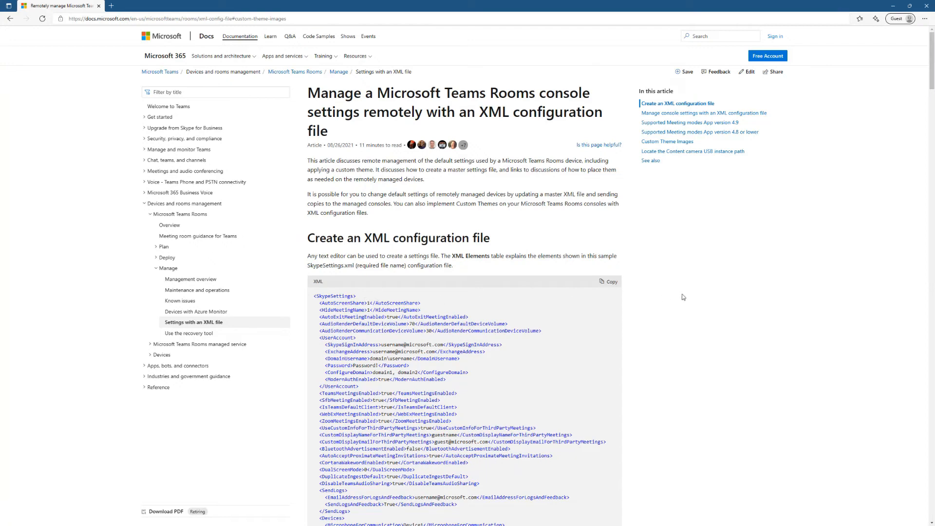
{"action": "left_click", "coordinate": [608, 282]}
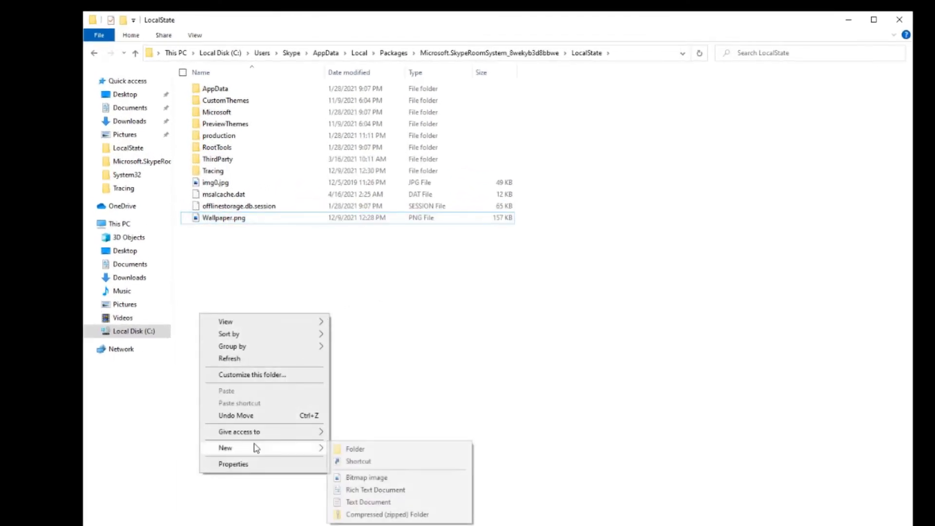
{"action": "mouse_move", "coordinate": [392, 509]}
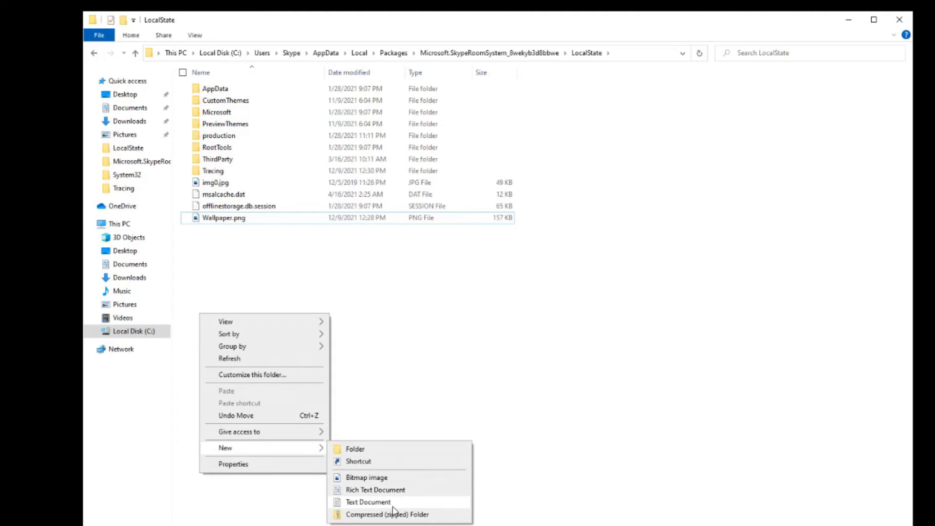
Create a new text document in LocalState, rename it skypesettings.xml, confirm the extension change and open it in Notepad
{"action": "left_click", "coordinate": [368, 502]}
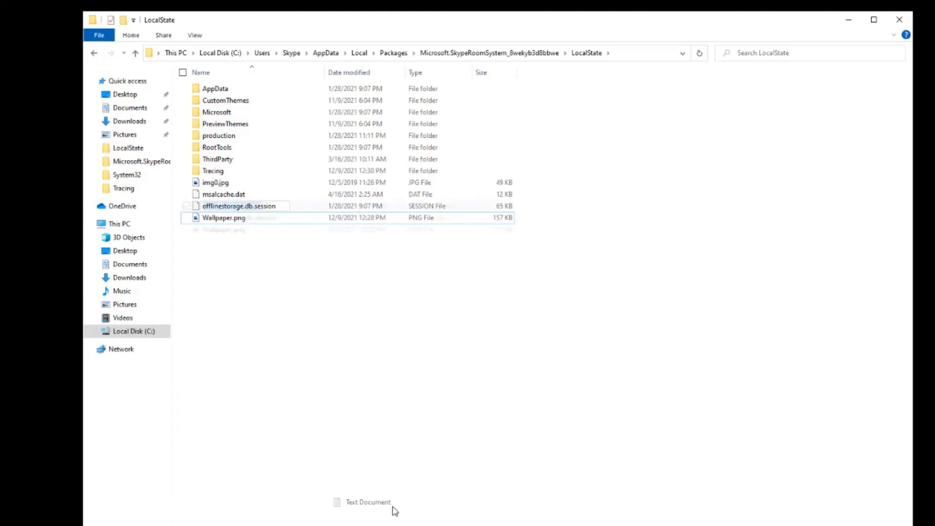
{"action": "left_click", "coordinate": [368, 502]}
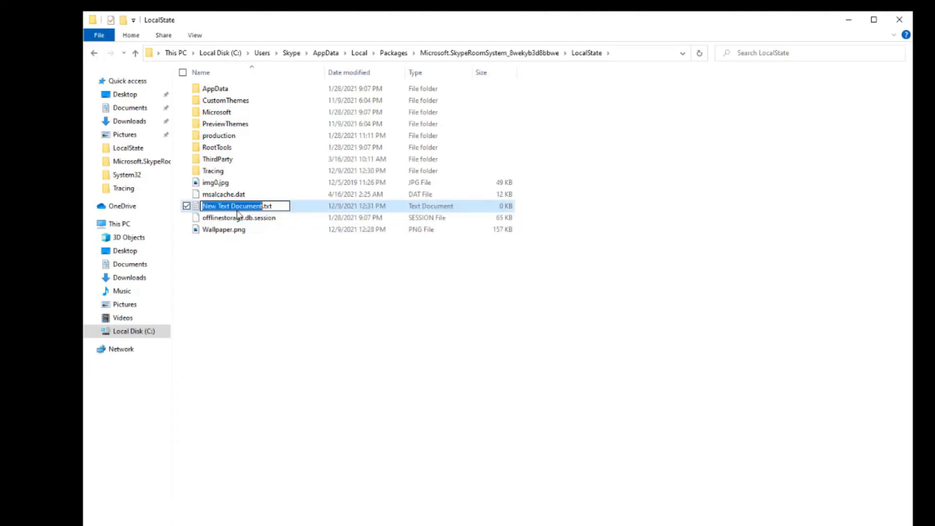
{"action": "type", "text": "sky"}
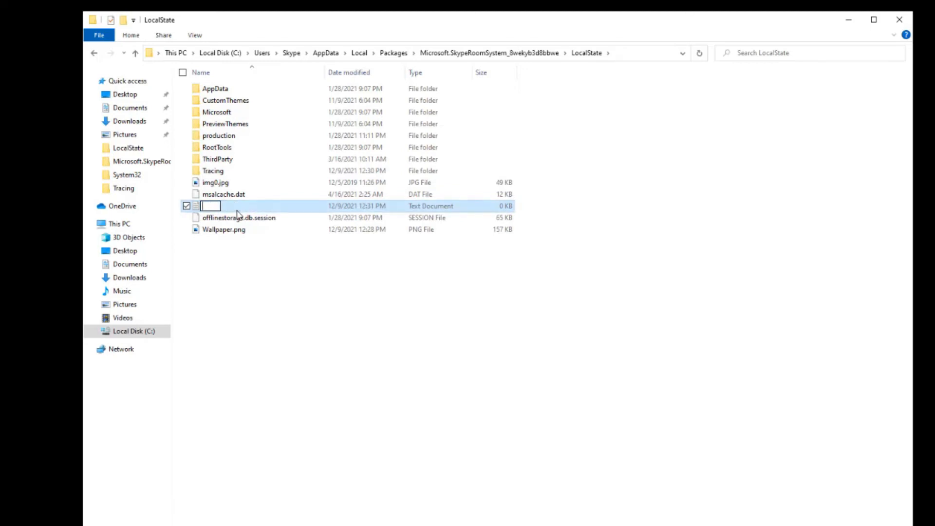
{"action": "type", "text": "skypesettings.xml"}
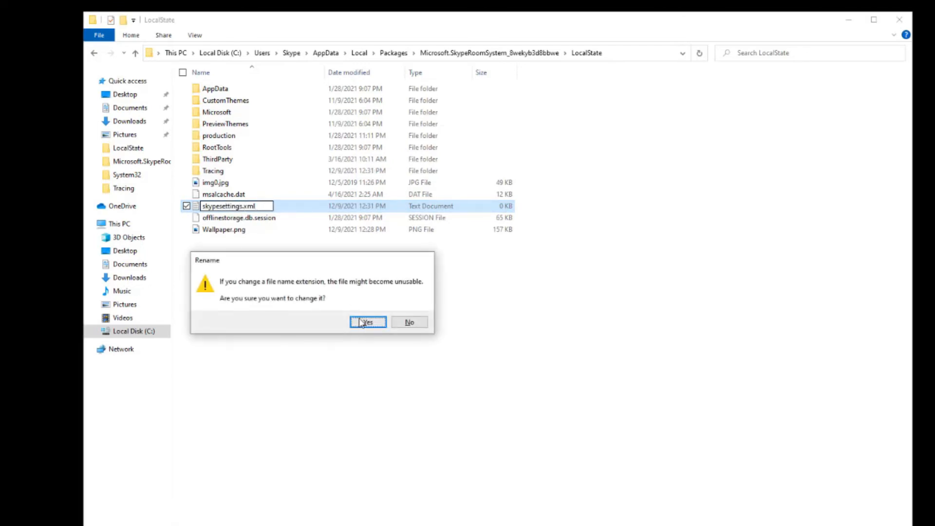
{"action": "left_click", "coordinate": [367, 322]}
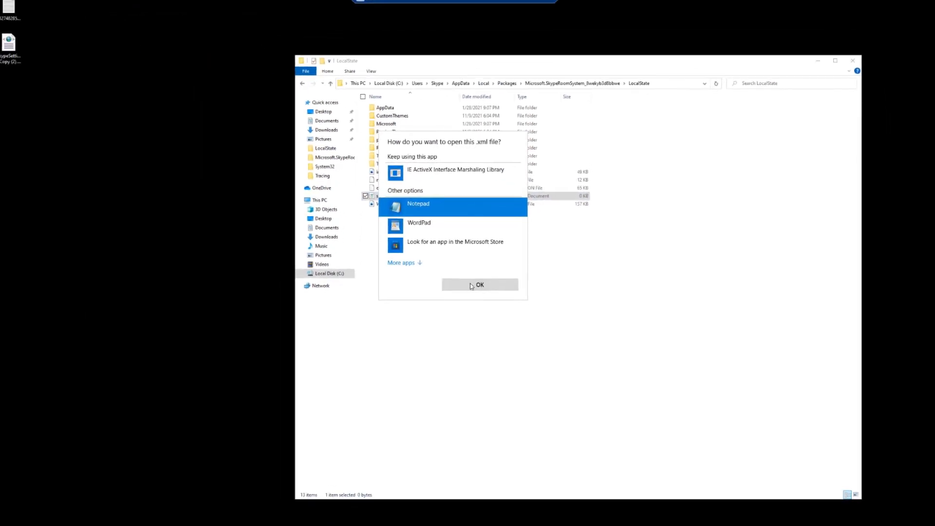
{"action": "left_click", "coordinate": [479, 284]}
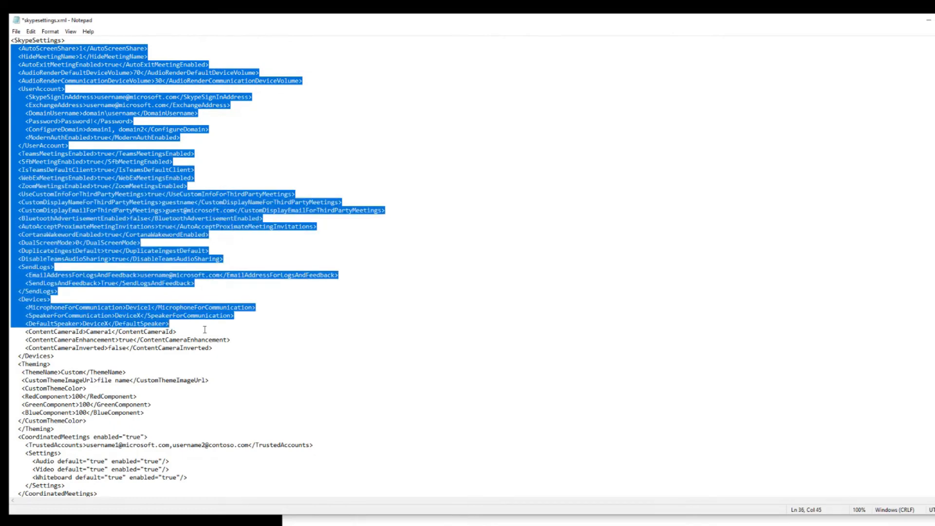
Strip the XML down to the Theming section and set the custom theme image to Wallpaper.png
{"action": "key", "text": "Delete"}
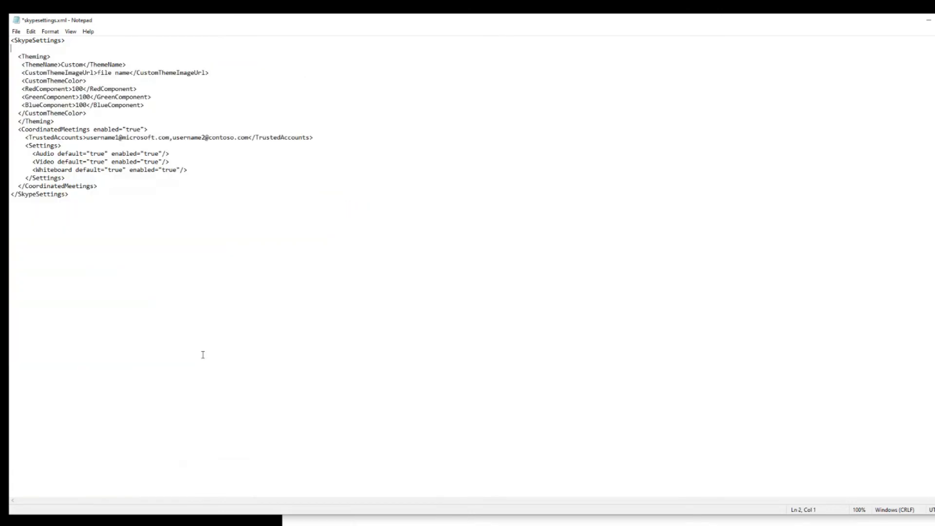
{"action": "key", "text": "Delete"}
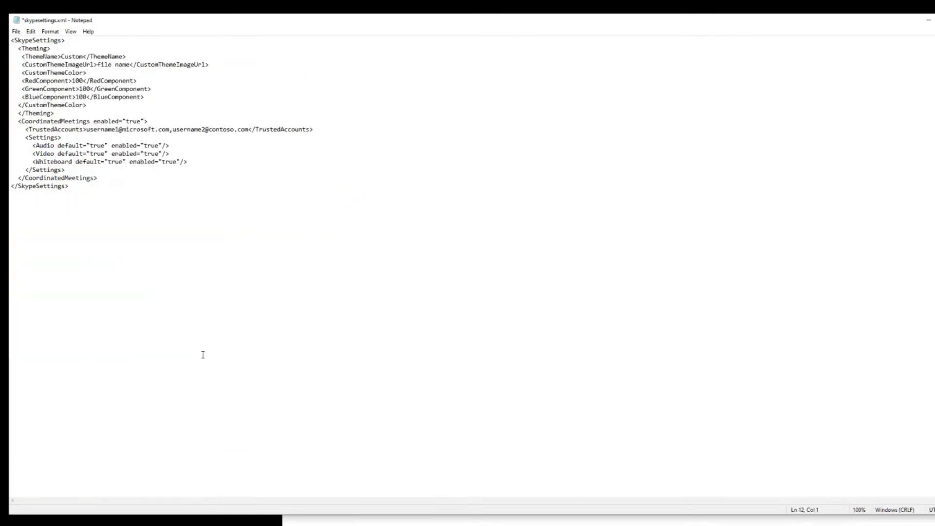
{"action": "left_click_drag", "start_coordinate": [17, 120], "coordinate": [169, 155]}
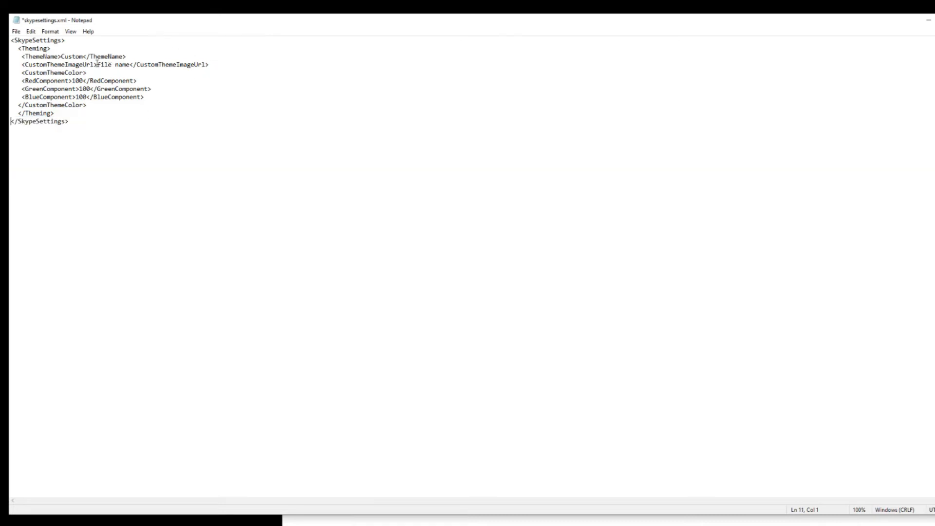
{"action": "double_click", "coordinate": [113, 64]}
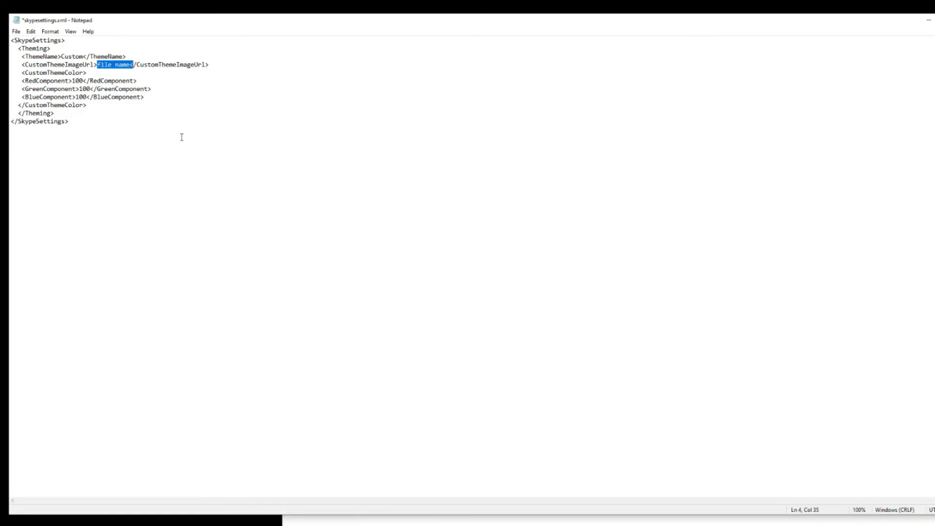
{"action": "type", "text": "Wa"}
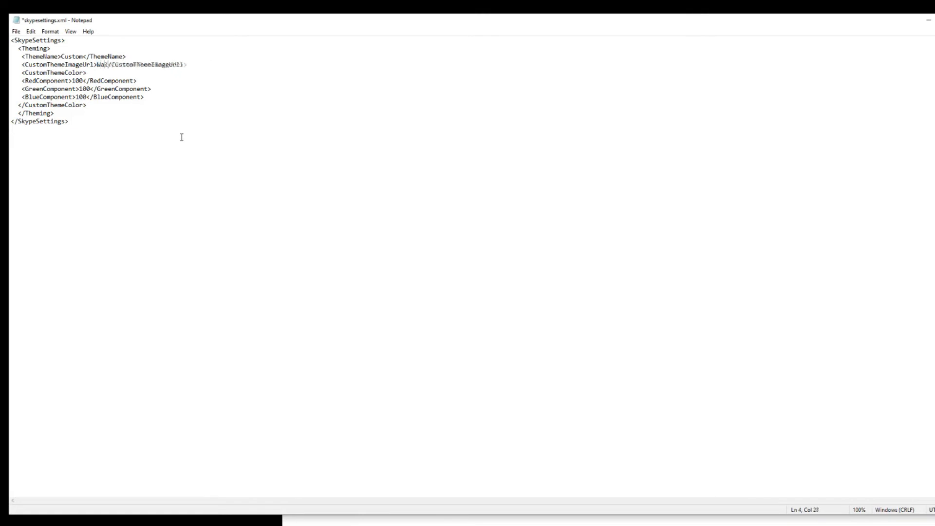
{"action": "type", "text": "Wallpaper.png"}
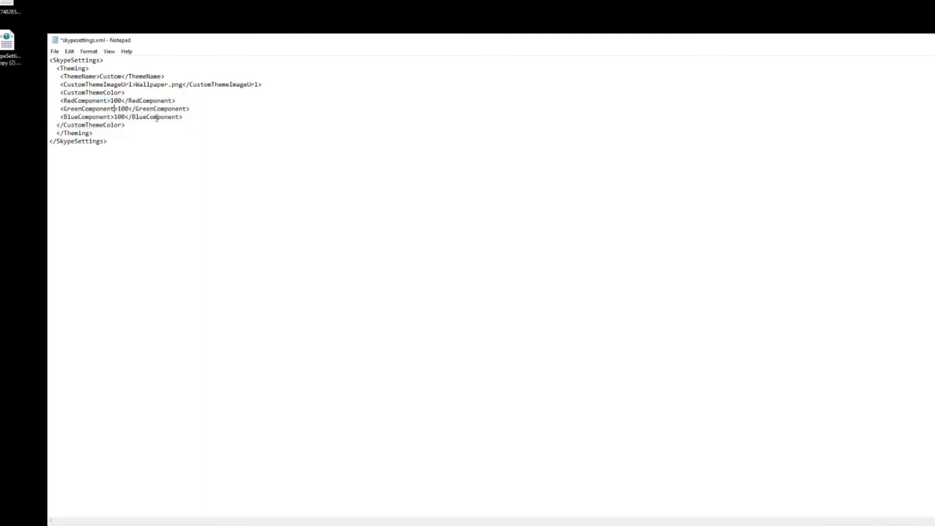
Set the red, green and blue colour components to 100 and save skypesettings.xml on closing
{"action": "left_click_drag", "start_coordinate": [52, 100], "coordinate": [182, 116]}
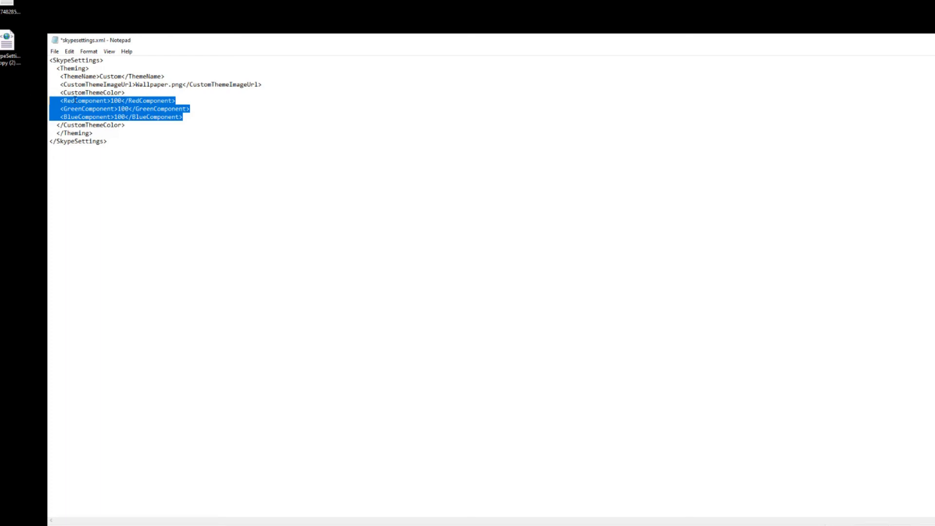
{"action": "left_click", "coordinate": [111, 100]}
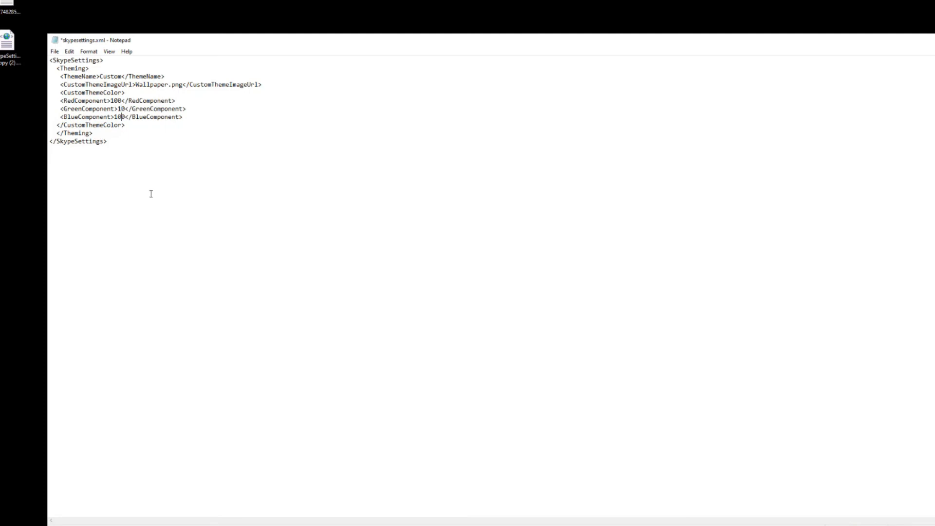
{"action": "type", "text": "255"}
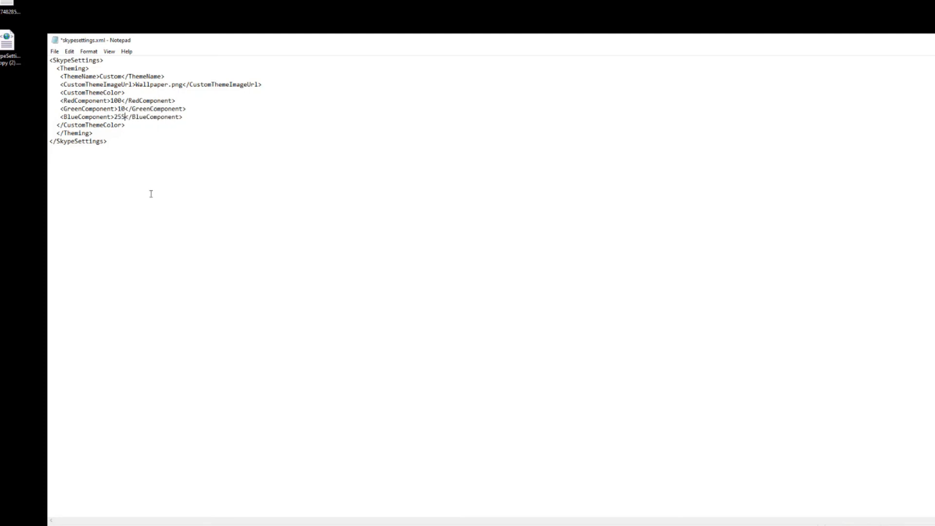
{"action": "mouse_move", "coordinate": [199, 119]}
{"action": "type", "text": "0"}
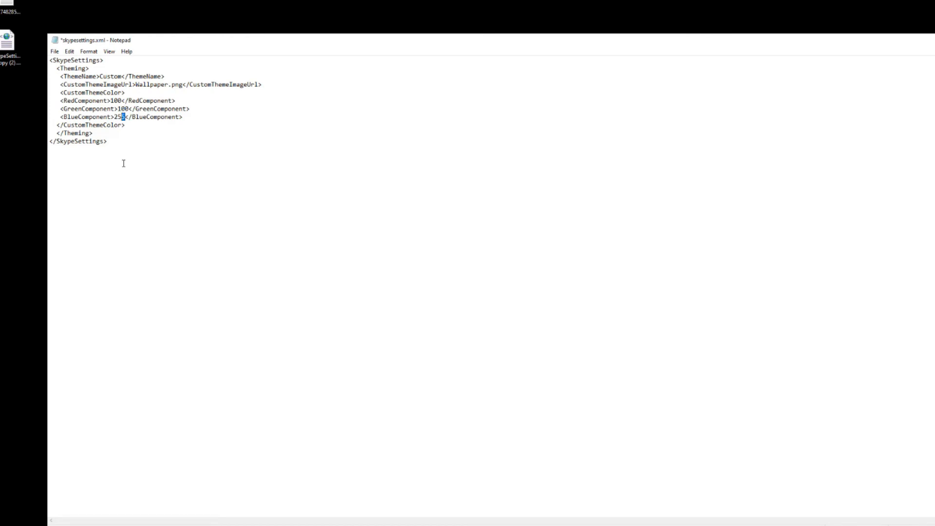
{"action": "type", "text": "100"}
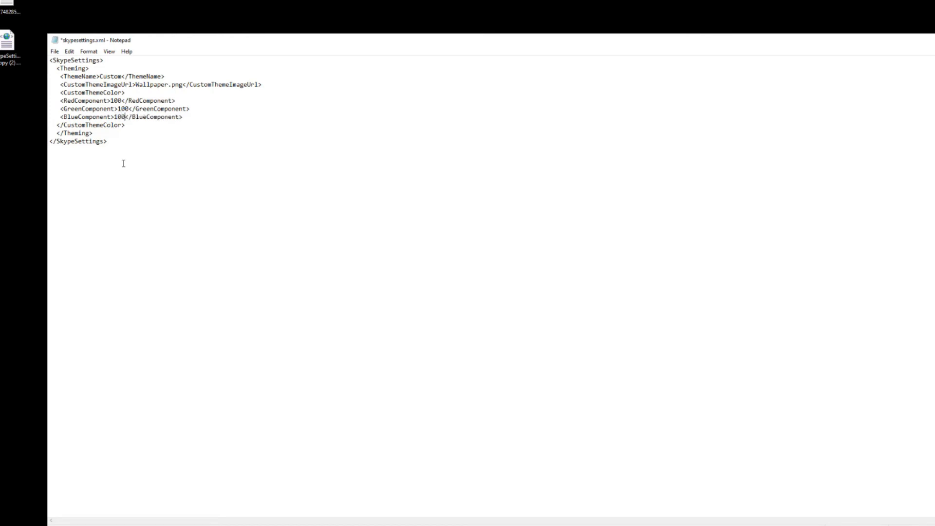
{"action": "mouse_move", "coordinate": [883, 32]}
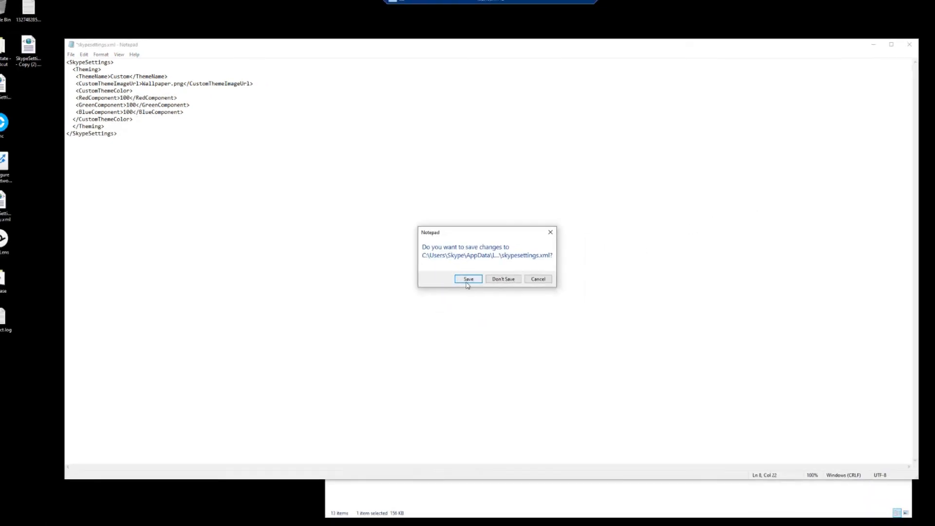
{"action": "left_click", "coordinate": [468, 278]}
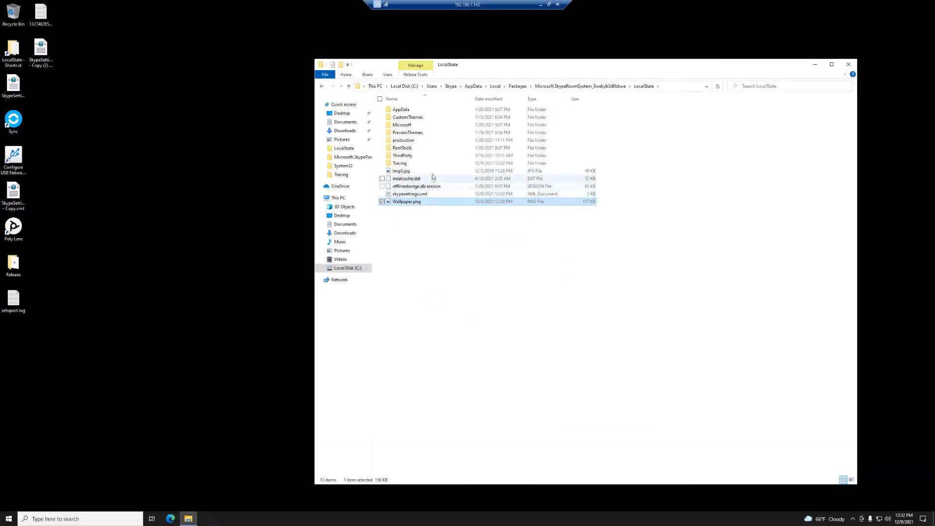
{"action": "mouse_move", "coordinate": [419, 267]}
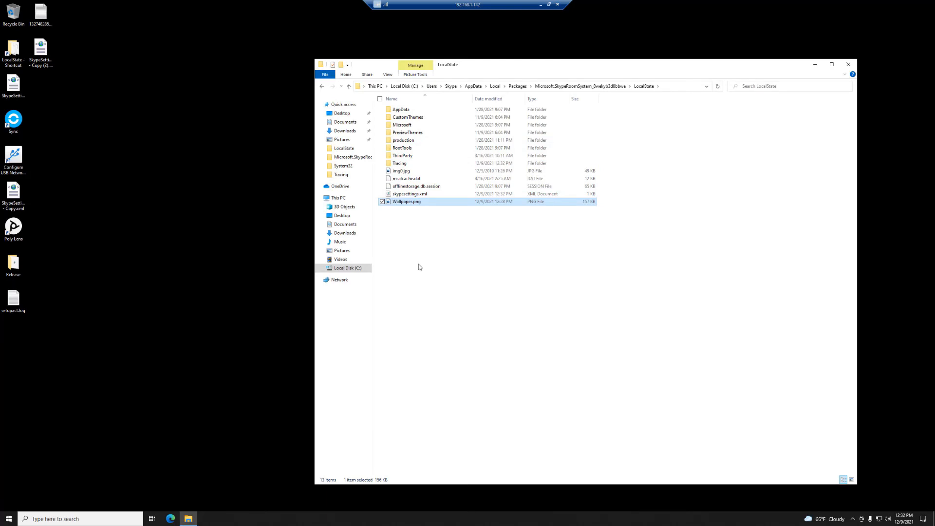
{"action": "mouse_move", "coordinate": [33, 501]}
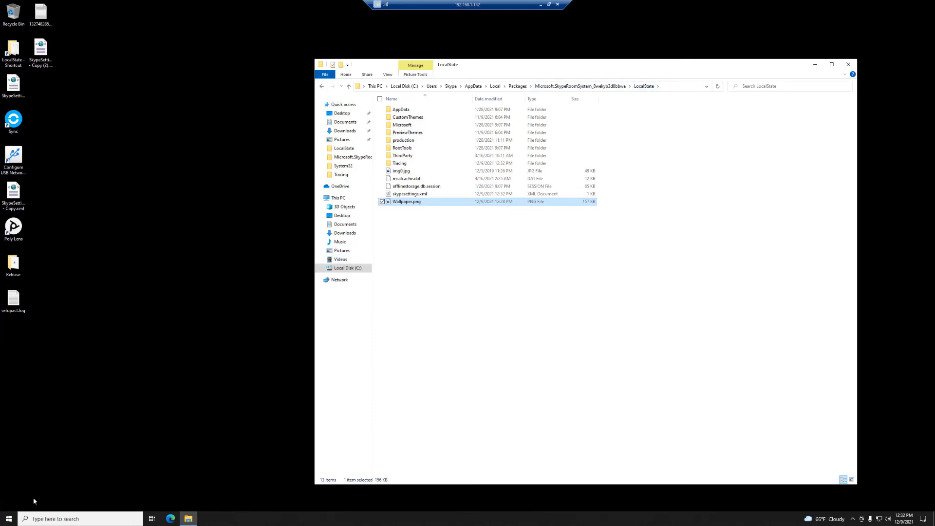
{"action": "mouse_move", "coordinate": [17, 460]}
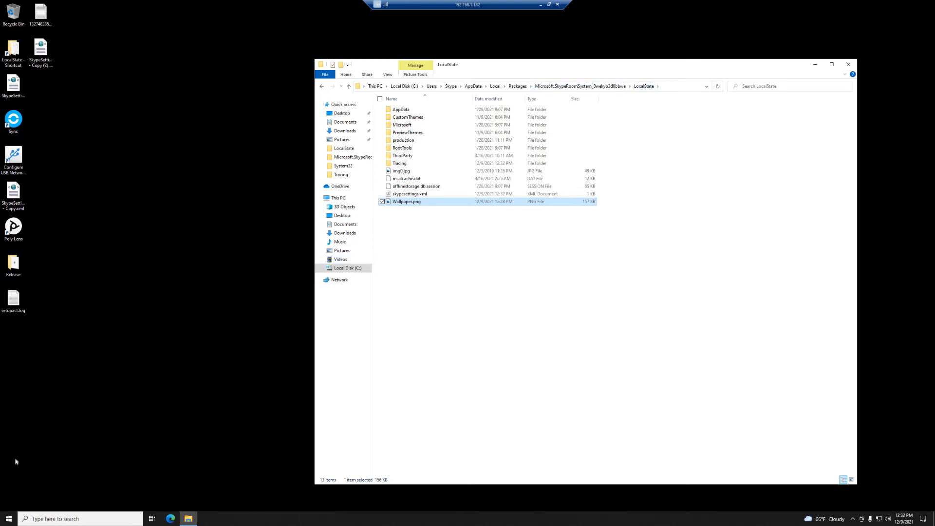
Restart the Teams Rooms computer from the Start menu Power options
{"action": "left_click", "coordinate": [9, 518]}
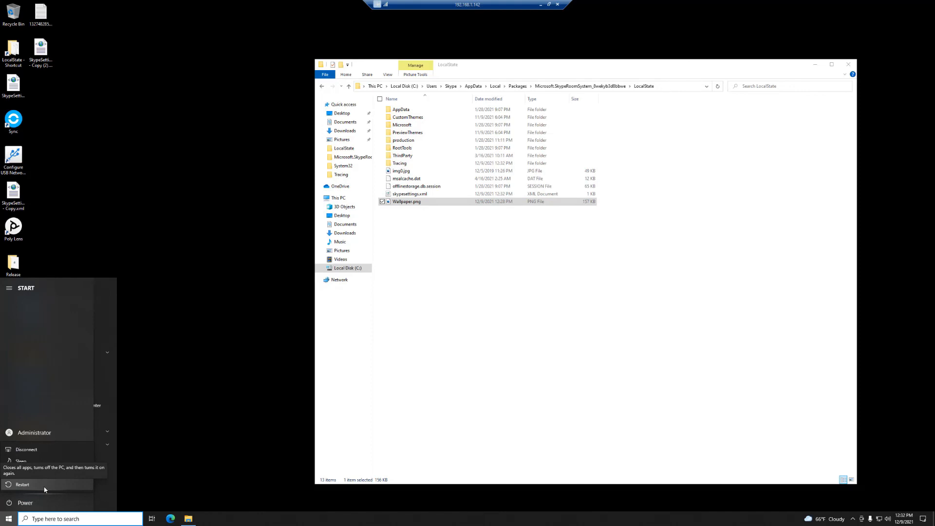
{"action": "mouse_move", "coordinate": [23, 483]}
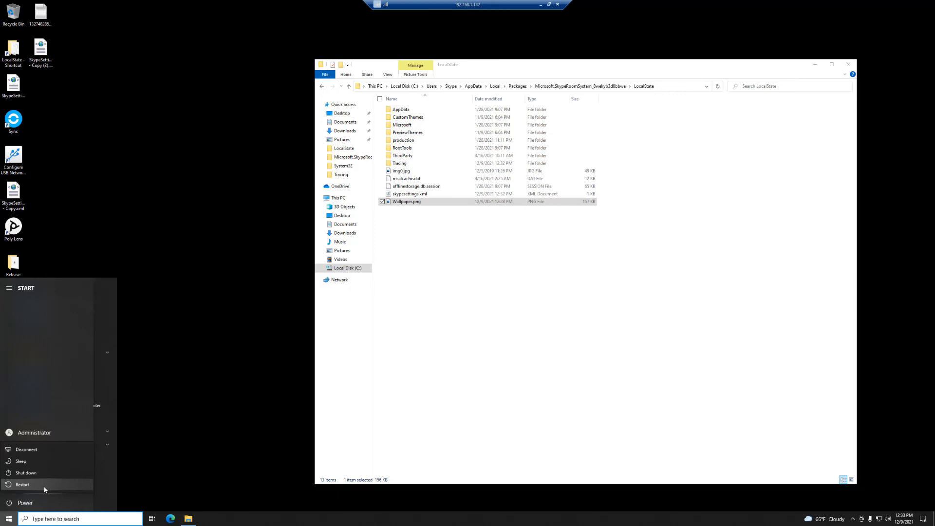
{"action": "left_click", "coordinate": [23, 484]}
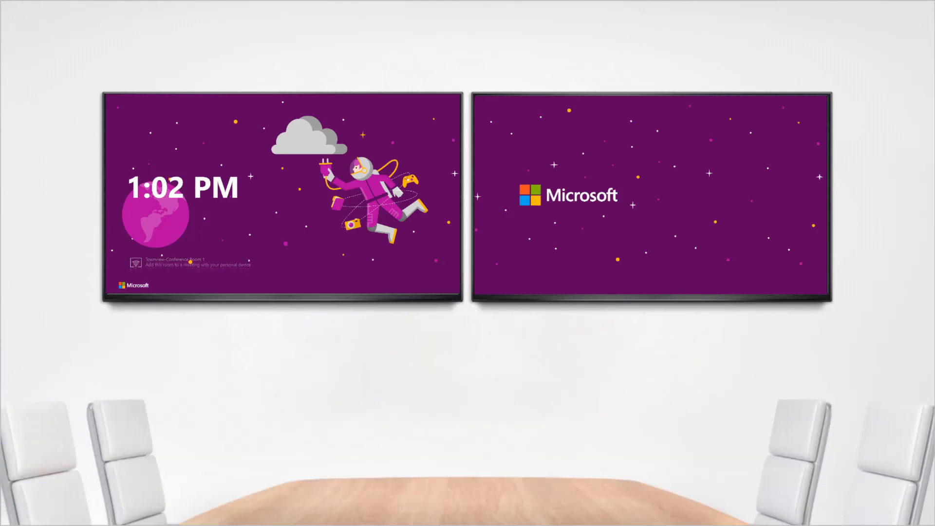